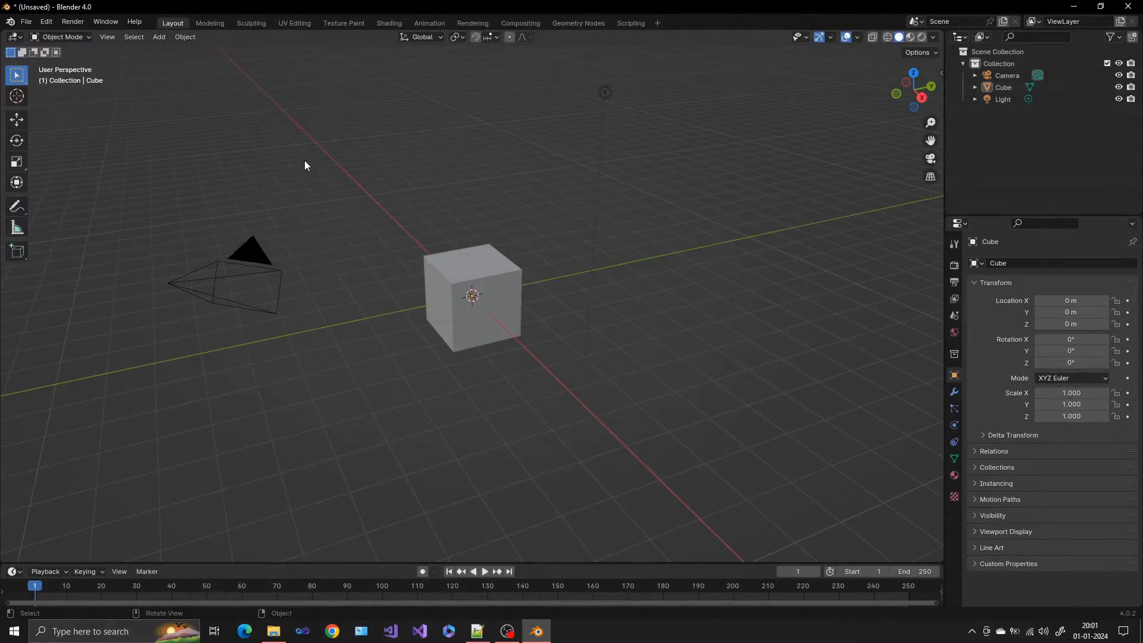
Browse the File menu, then show the Edit menu containing the Preferences entry.
{"action": "left_click", "coordinate": [25, 21]}
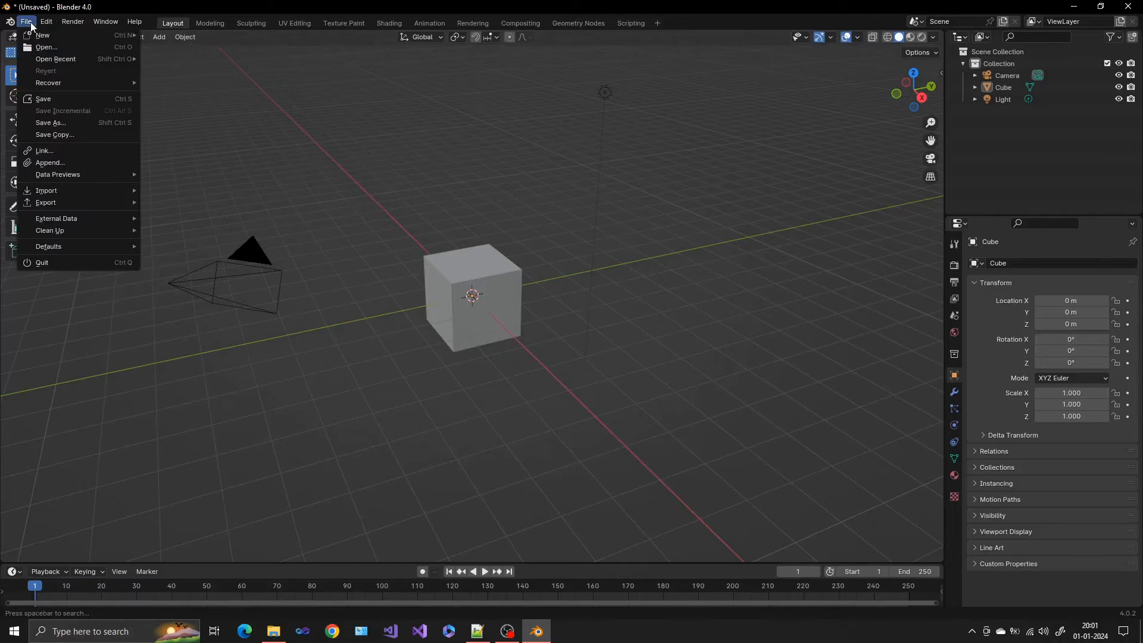
{"action": "left_click", "coordinate": [46, 22]}
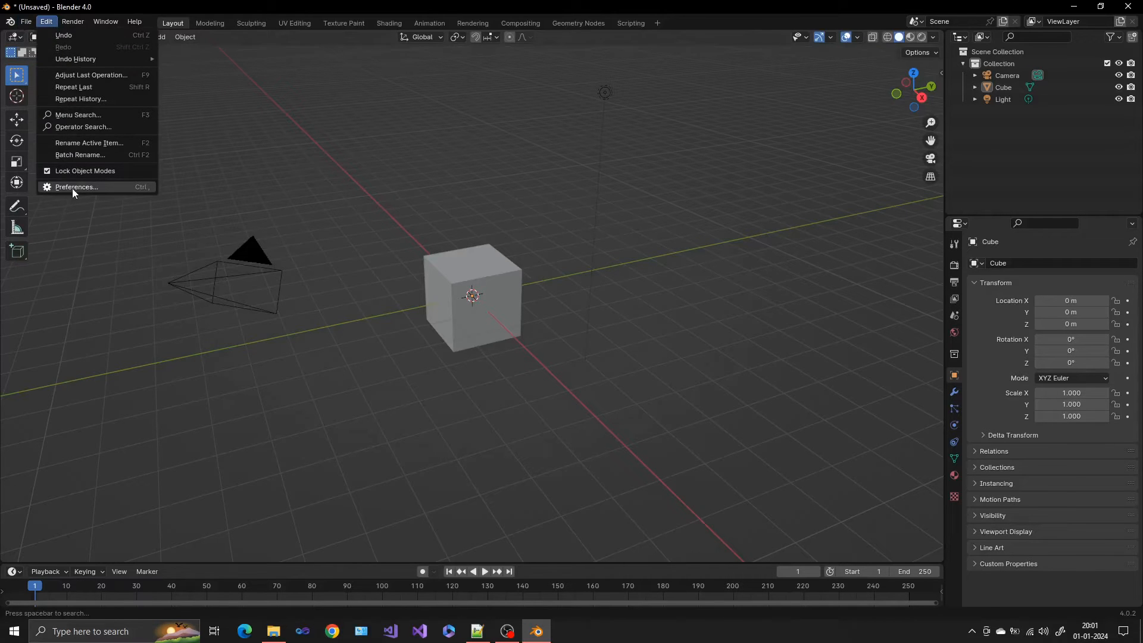
Install the ImportAlias_2023.zip add-on from Preferences > Add-ons.
{"action": "left_click", "coordinate": [76, 186]}
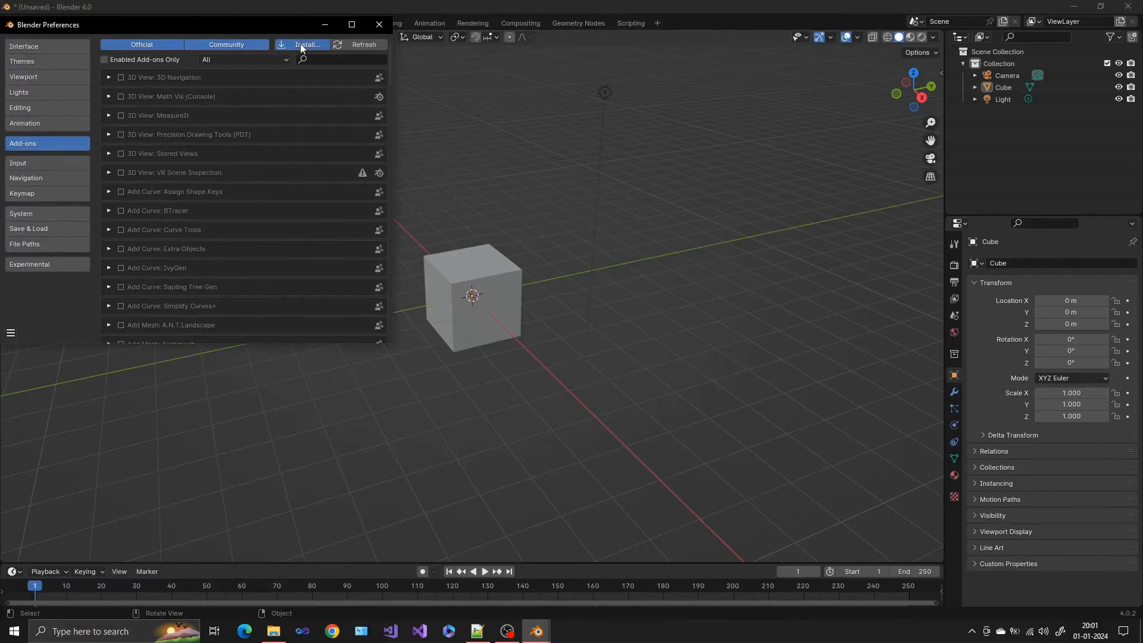
{"action": "left_click", "coordinate": [305, 45]}
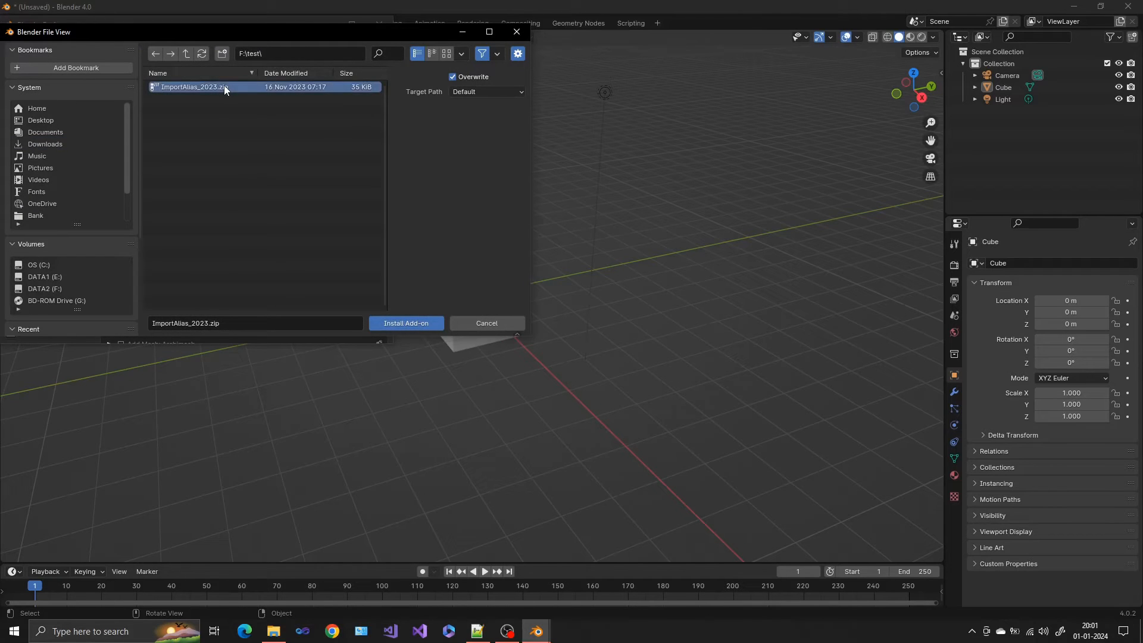
{"action": "left_click", "coordinate": [406, 323]}
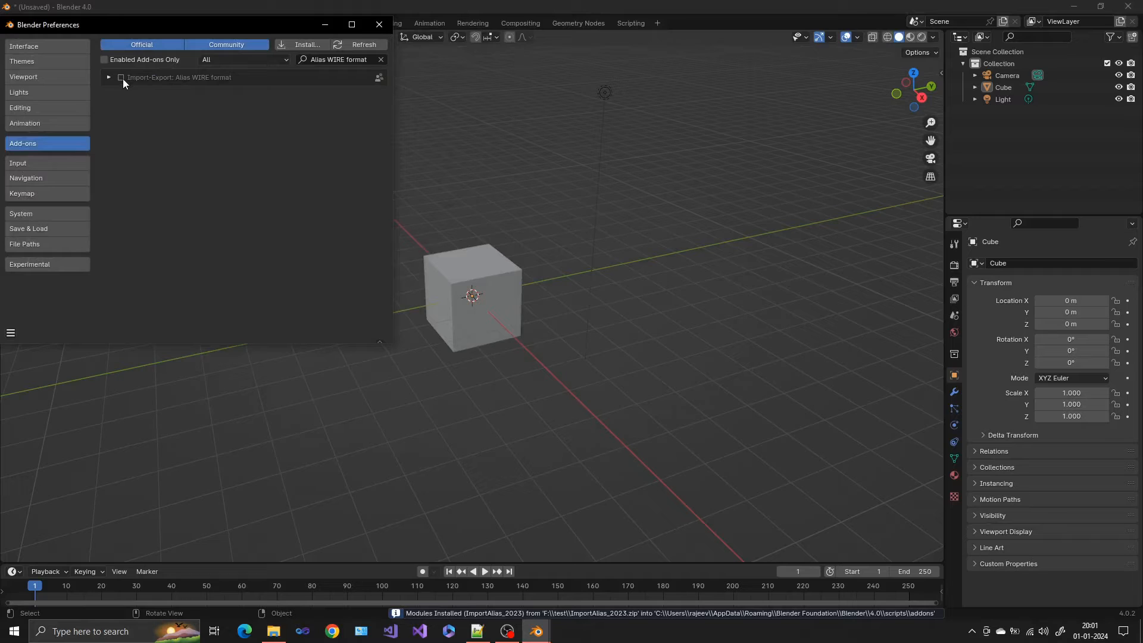
Enable the Import-Export: Alias WIRE format add-on, expand it and view its documentation site.
{"action": "left_click", "coordinate": [121, 77]}
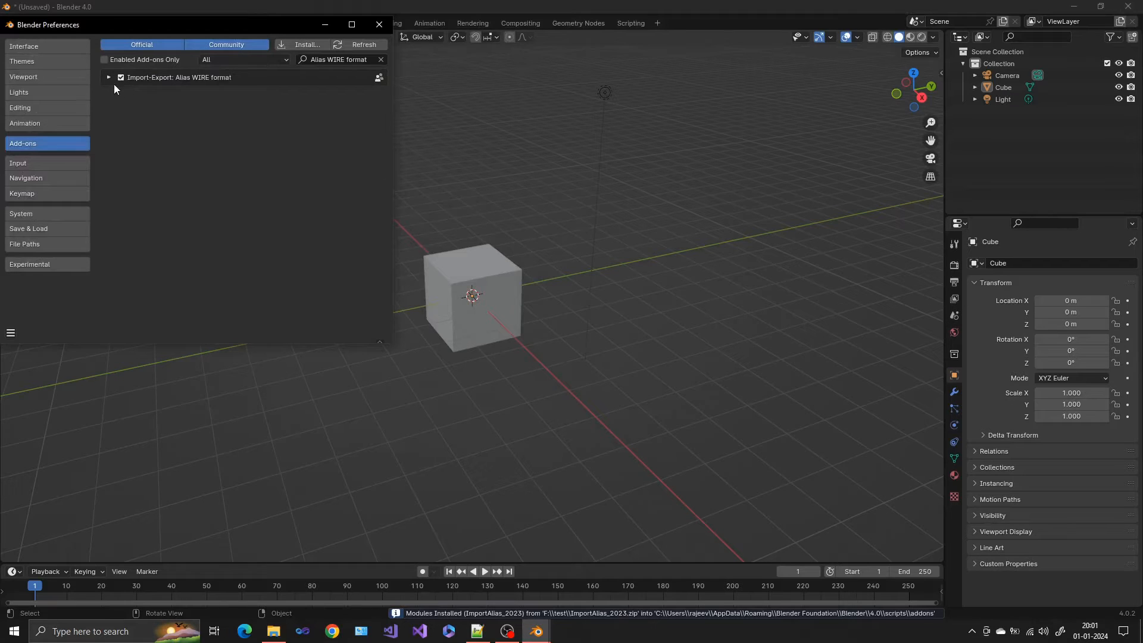
{"action": "left_click", "coordinate": [109, 78]}
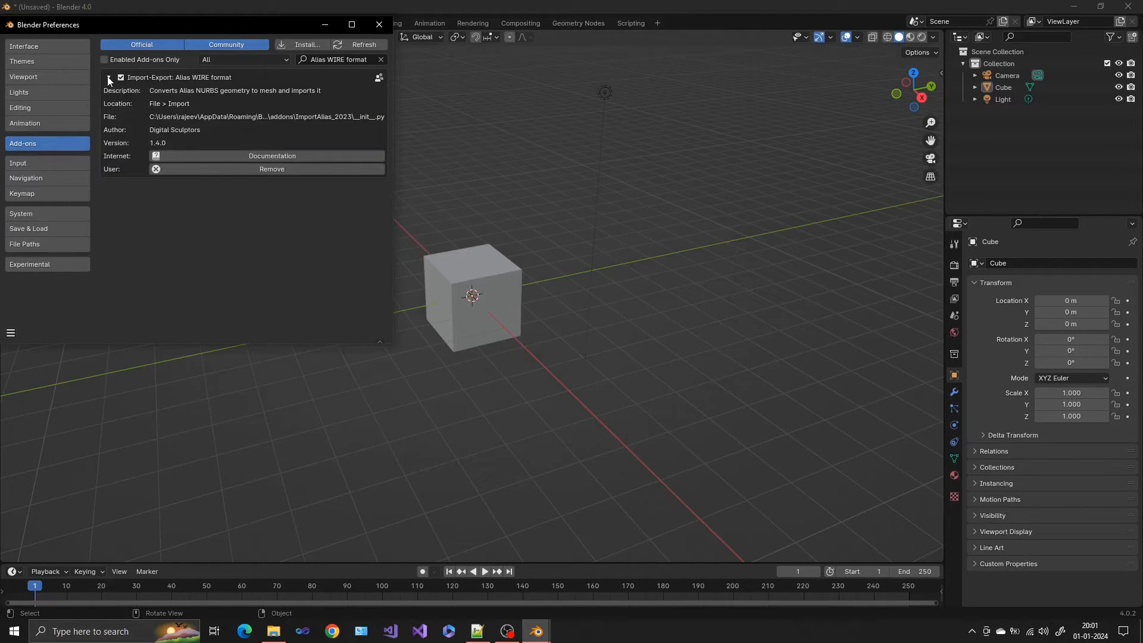
{"action": "mouse_move", "coordinate": [264, 161]}
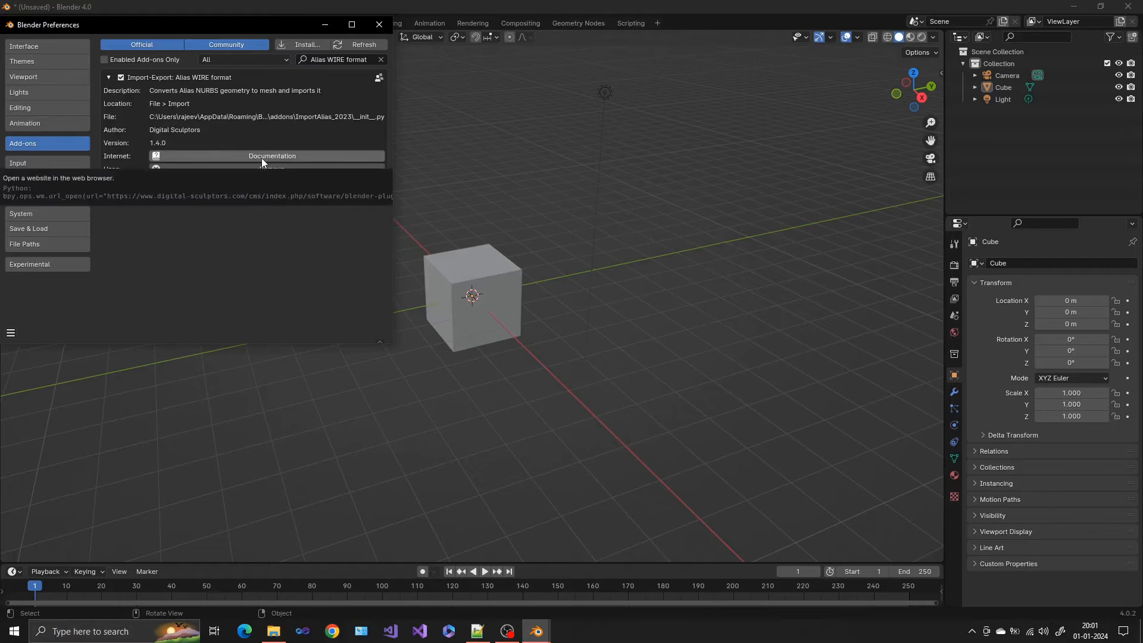
{"action": "left_click", "coordinate": [272, 156]}
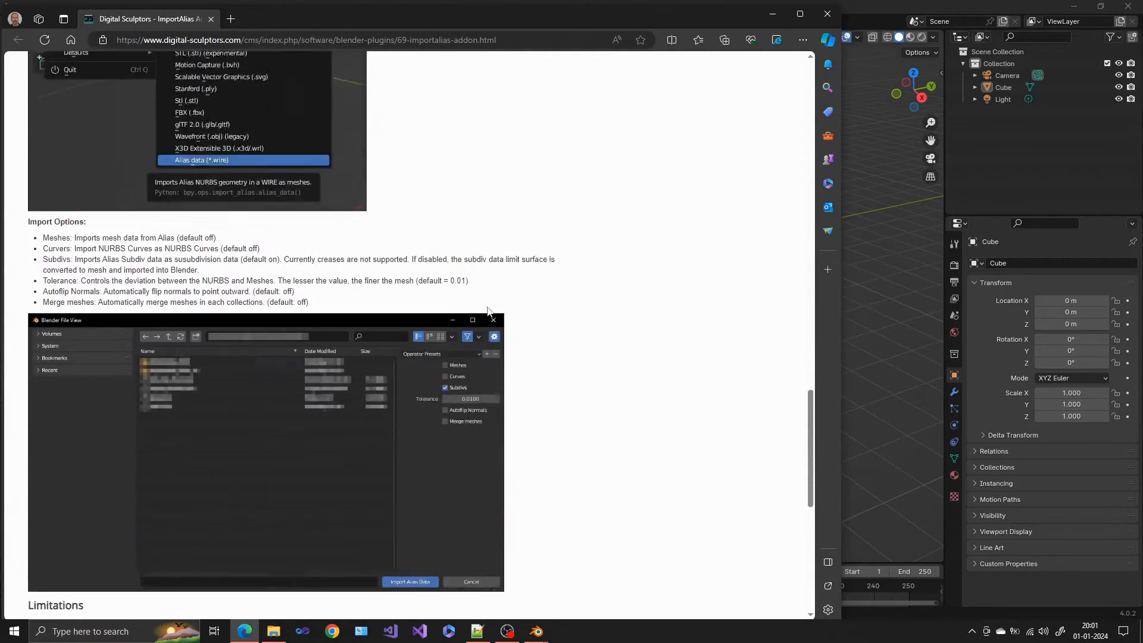
Scroll the add-on documentation down to the Import Options section.
{"action": "scroll", "scroll_direction": "down", "scroll_amount": 3}
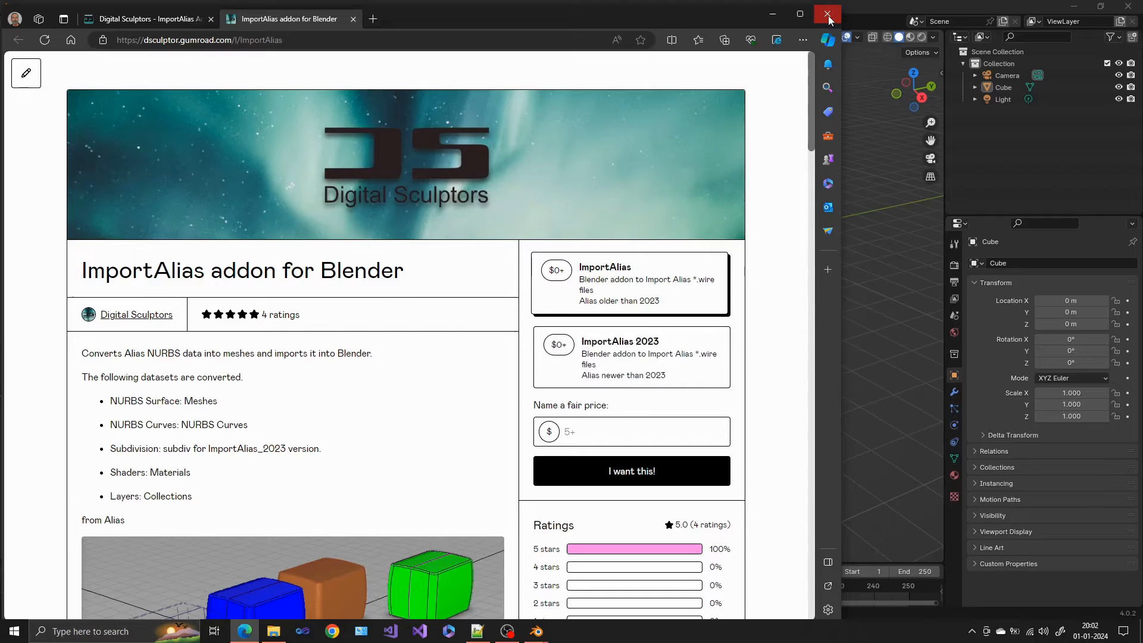
Leave Edge and Preferences, then start an Alias (*.wire) import showing export_blender.wire.
{"action": "left_click", "coordinate": [828, 13]}
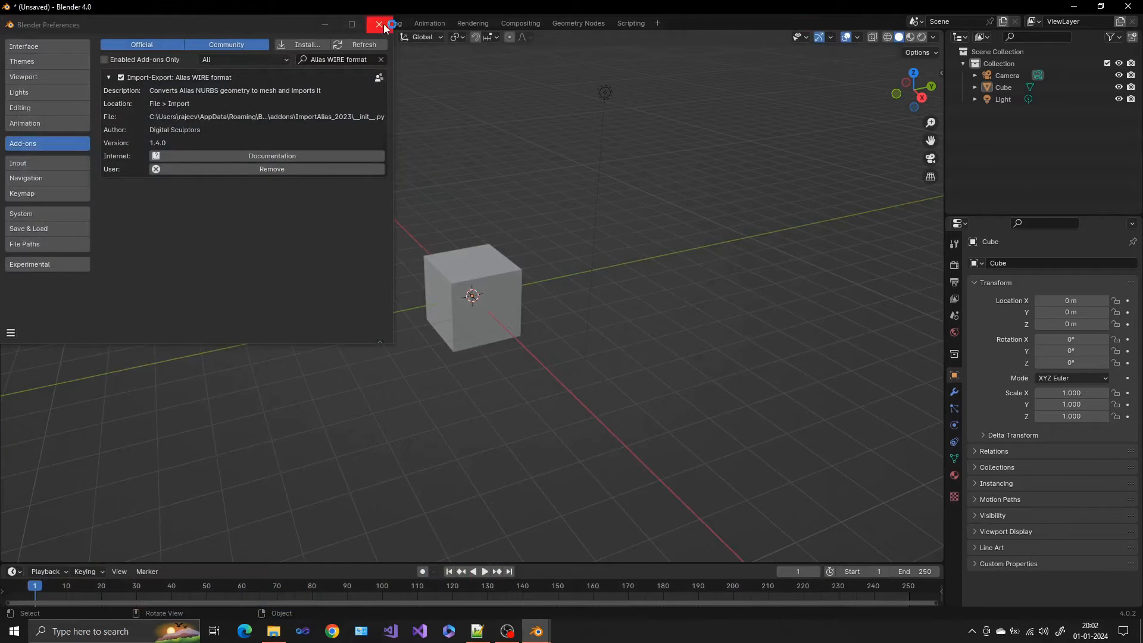
{"action": "left_click", "coordinate": [377, 25]}
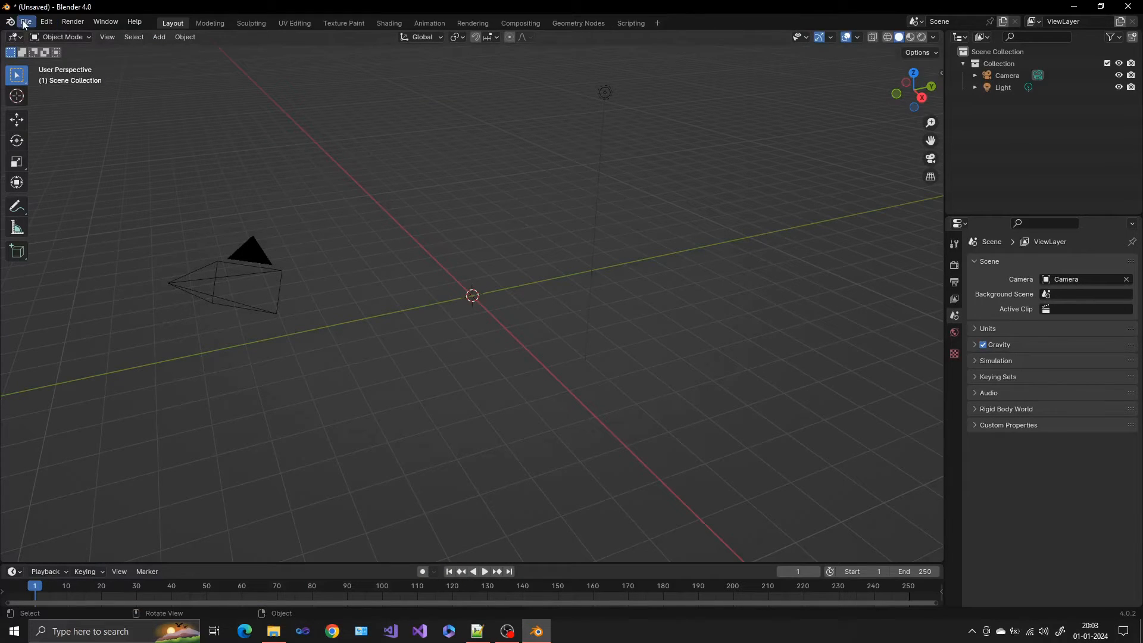
{"action": "left_click", "coordinate": [25, 22]}
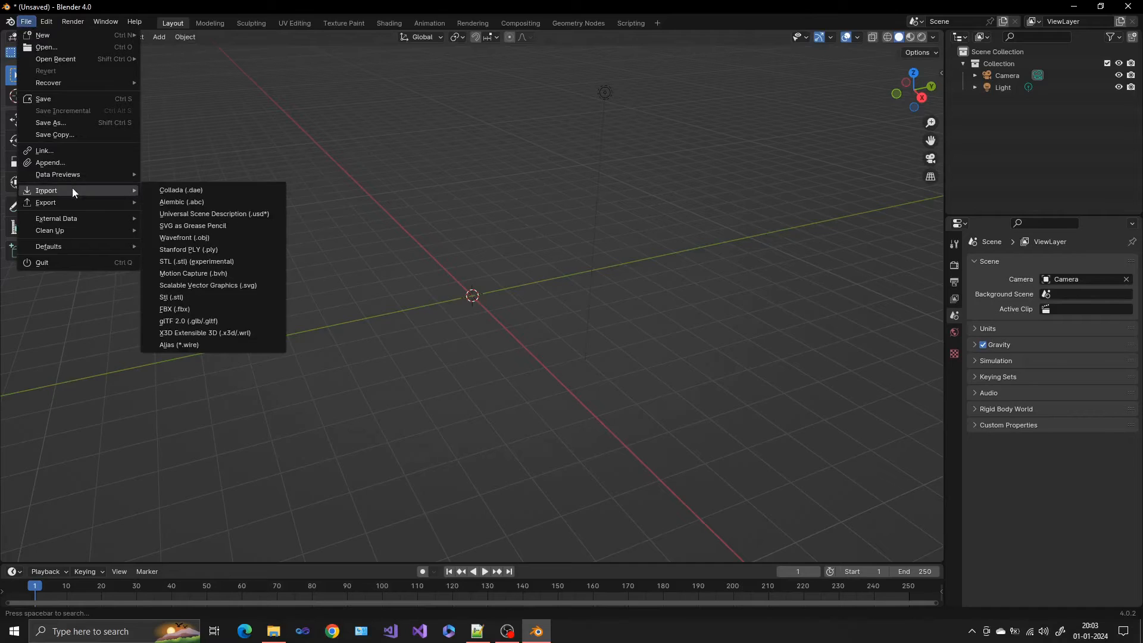
{"action": "left_click", "coordinate": [179, 344]}
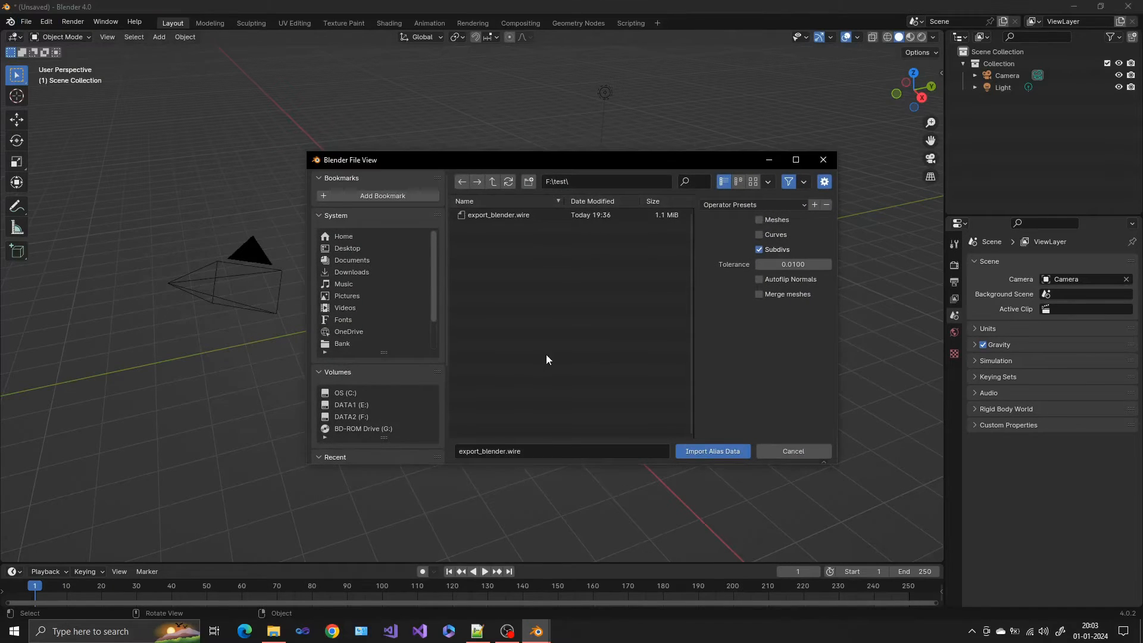
{"action": "mouse_move", "coordinate": [563, 360]}
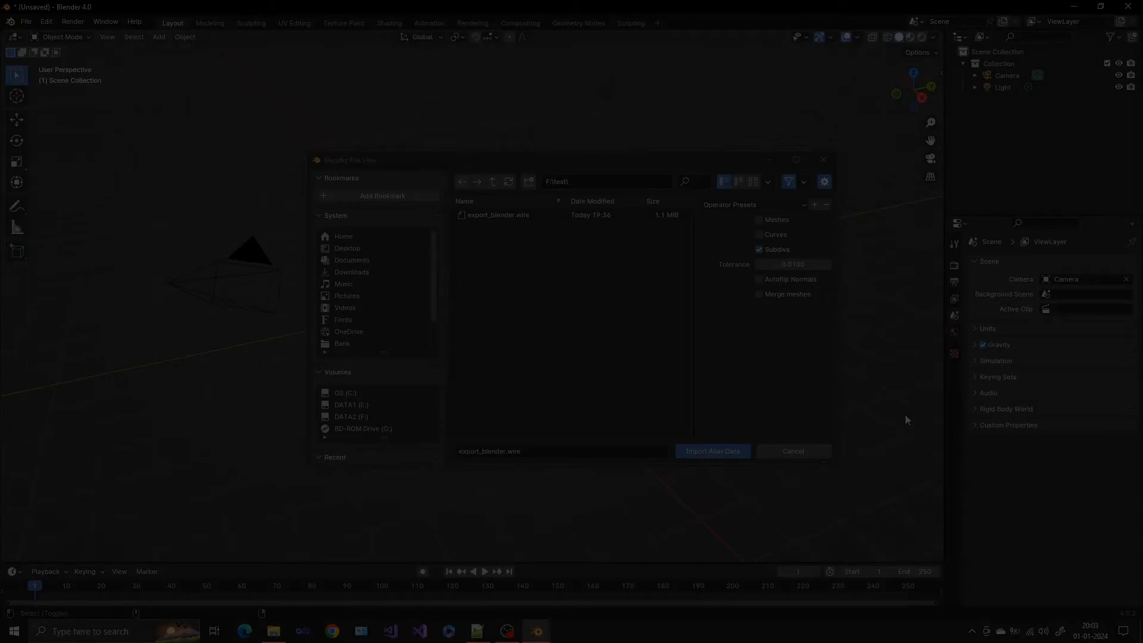
Import export_blender.wire with Subdivs kept on, bringing in the blue cube, green cube and sphere.
{"action": "left_click", "coordinate": [712, 451]}
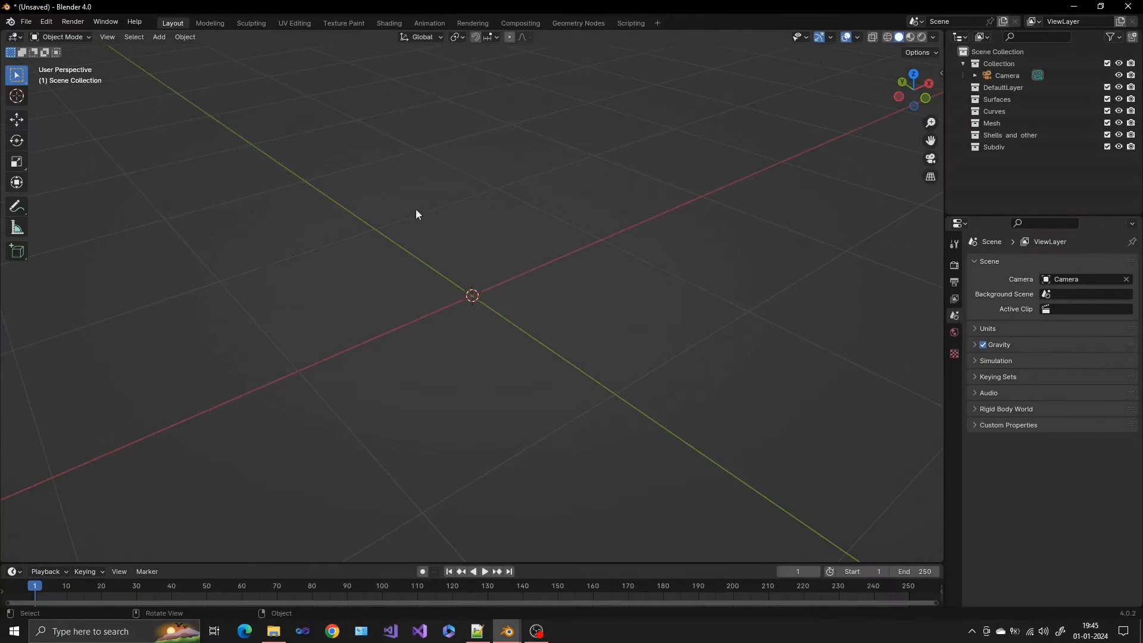
{"action": "left_click", "coordinate": [25, 22]}
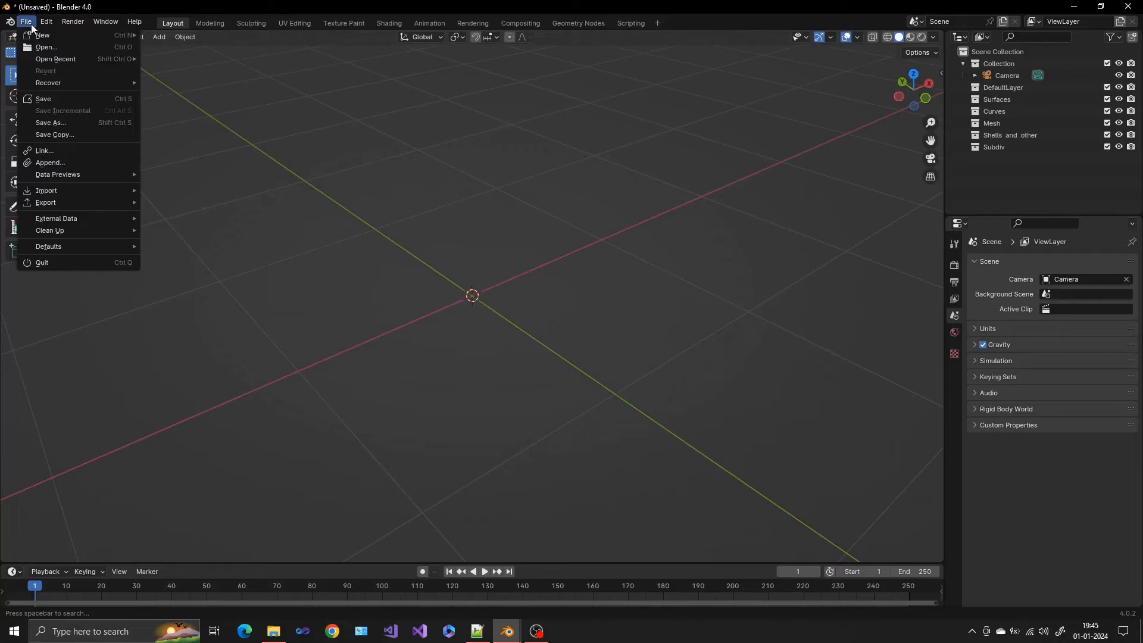
{"action": "mouse_move", "coordinate": [47, 190]}
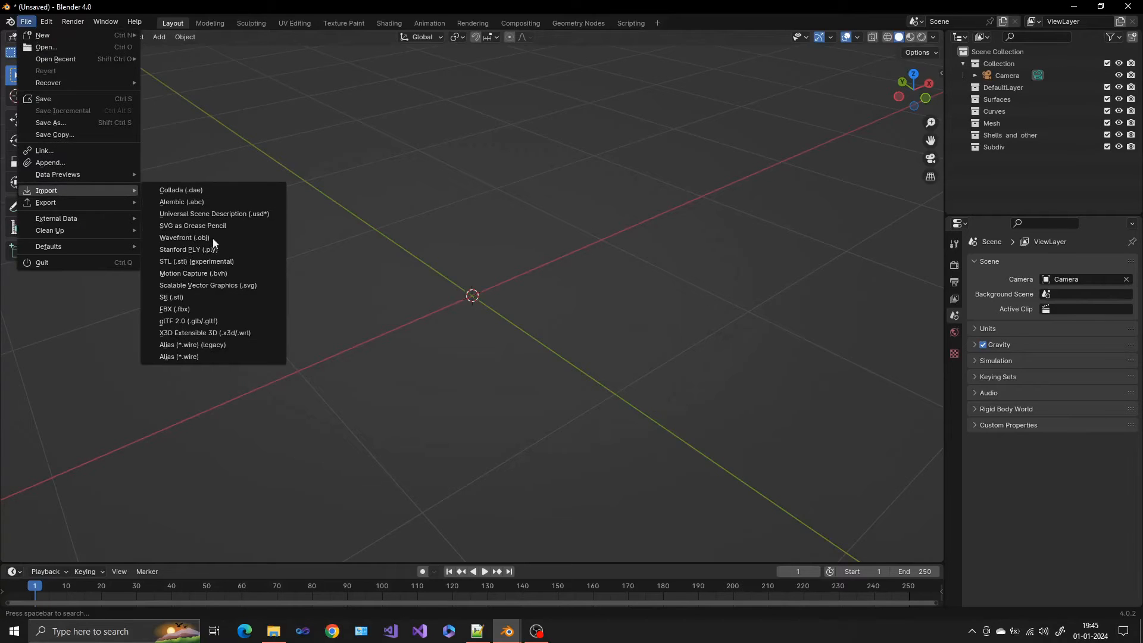
{"action": "left_click", "coordinate": [178, 357]}
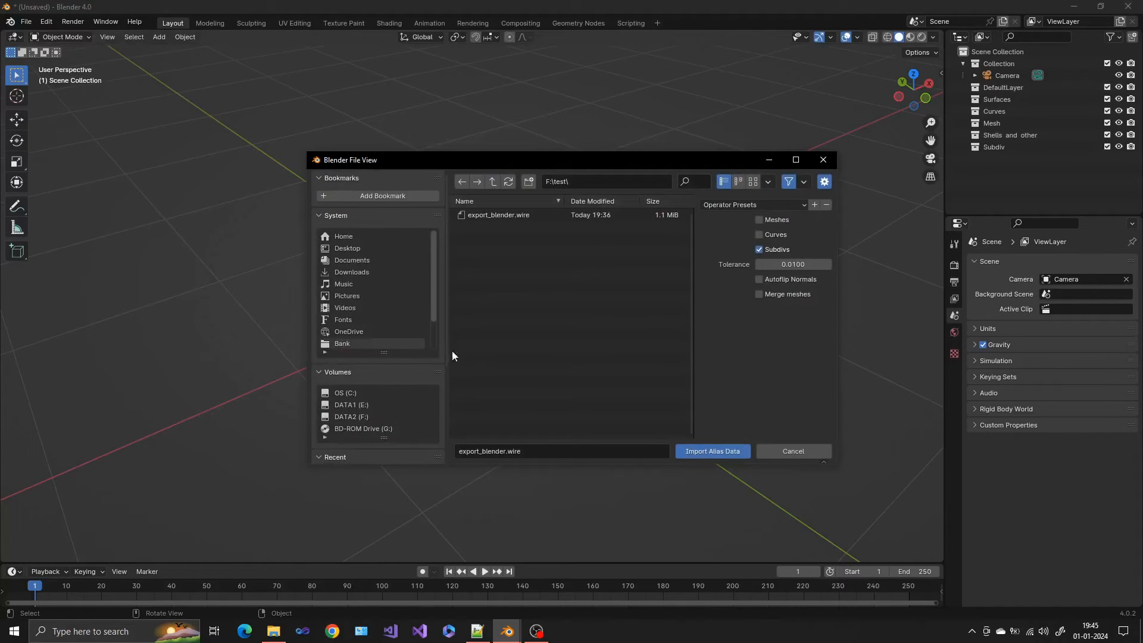
{"action": "left_click", "coordinate": [498, 215]}
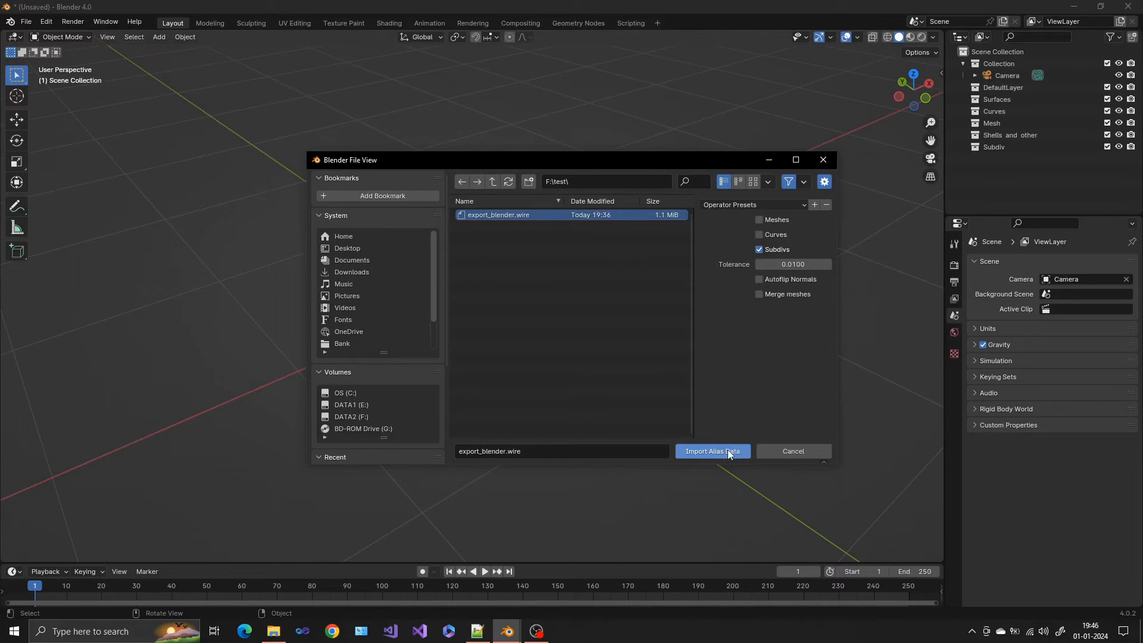
{"action": "left_click", "coordinate": [712, 451]}
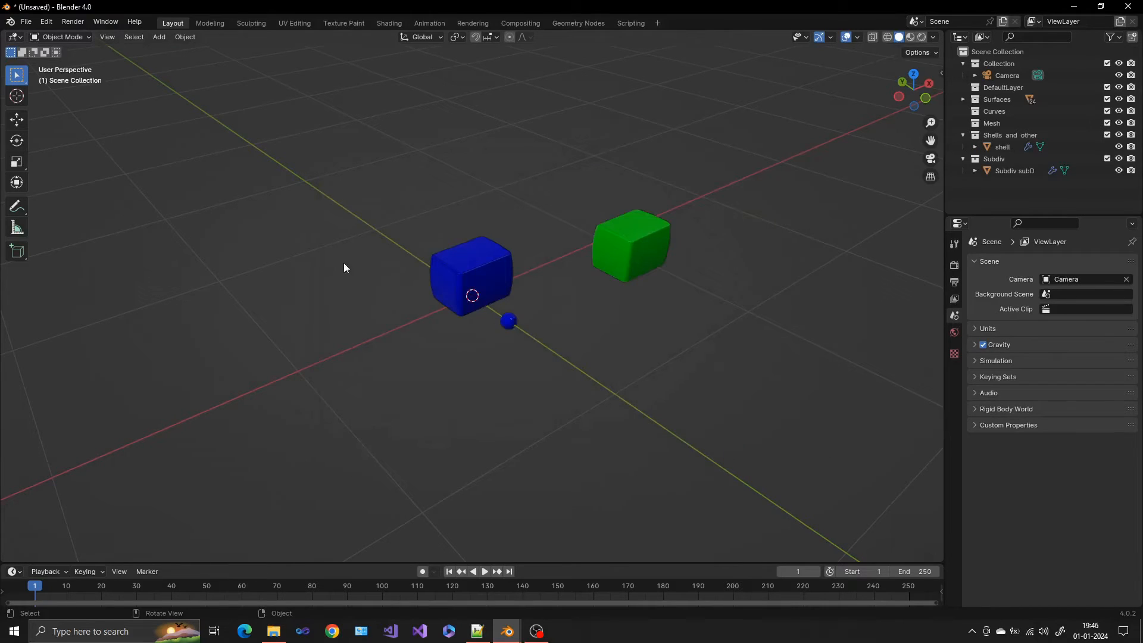
Show the system console to read the import processing log, then hide it again.
{"action": "left_click", "coordinate": [105, 22]}
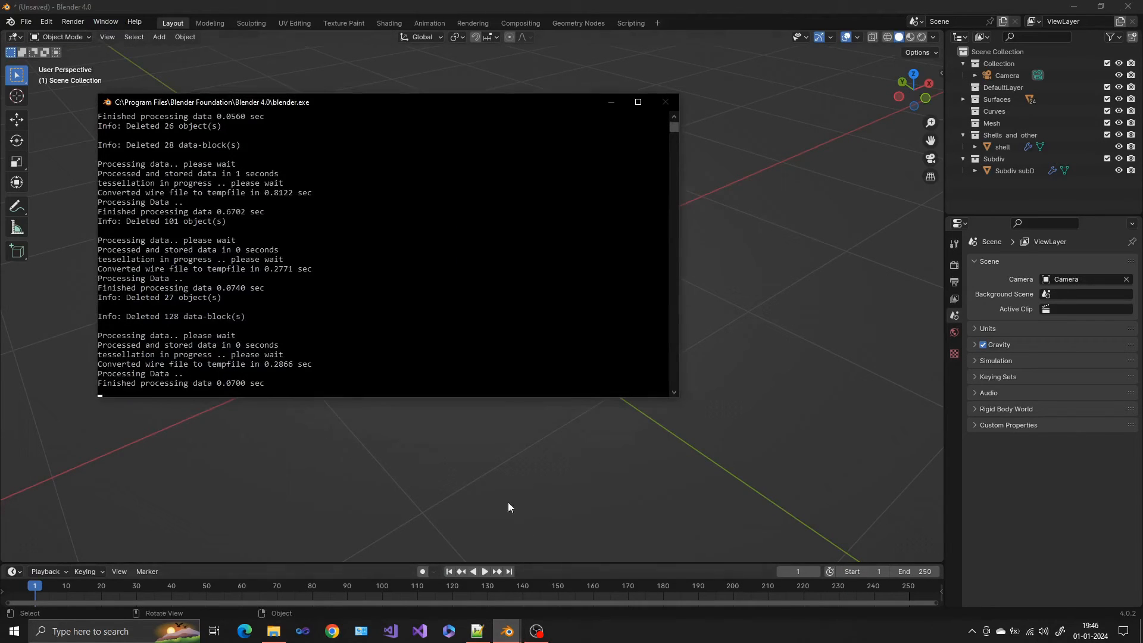
{"action": "mouse_move", "coordinate": [594, 122]}
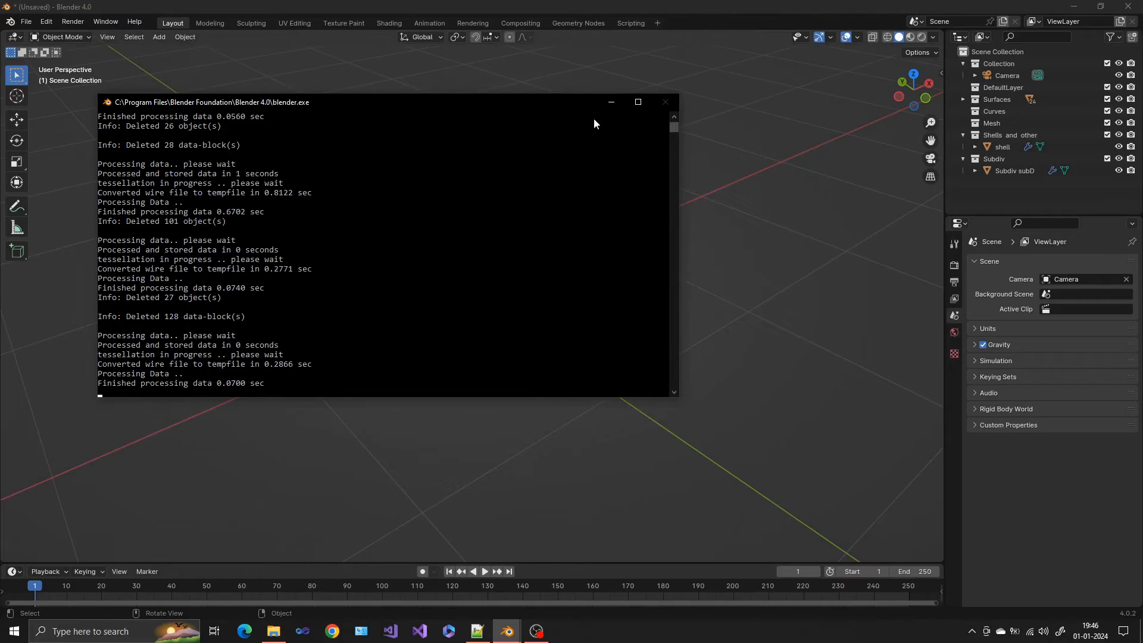
{"action": "left_click", "coordinate": [666, 102]}
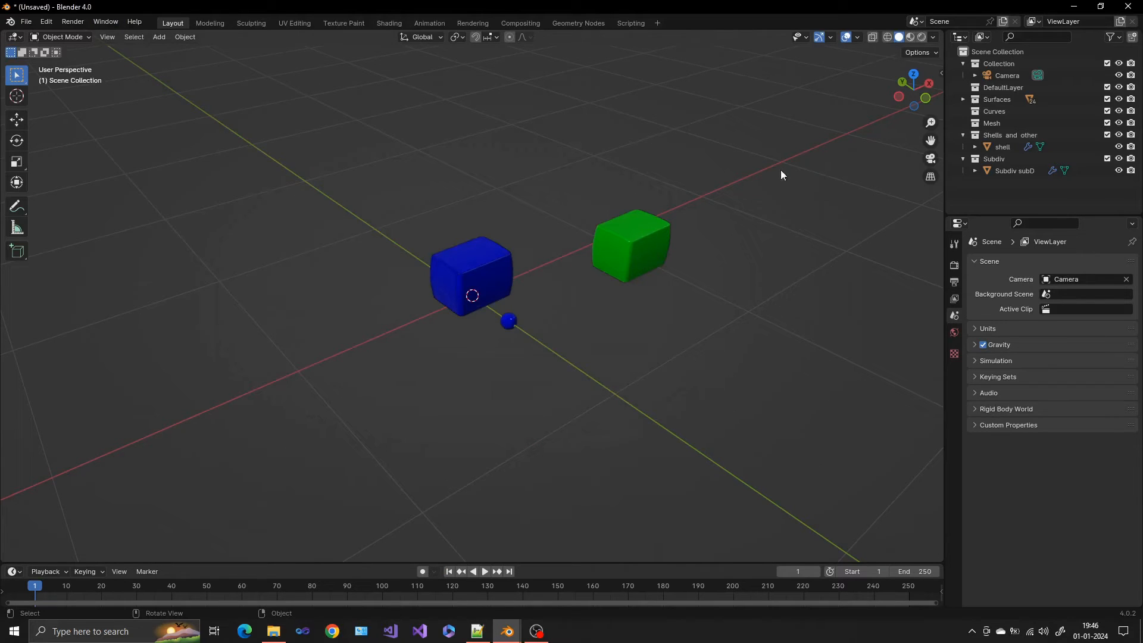
{"action": "mouse_move", "coordinate": [621, 254]}
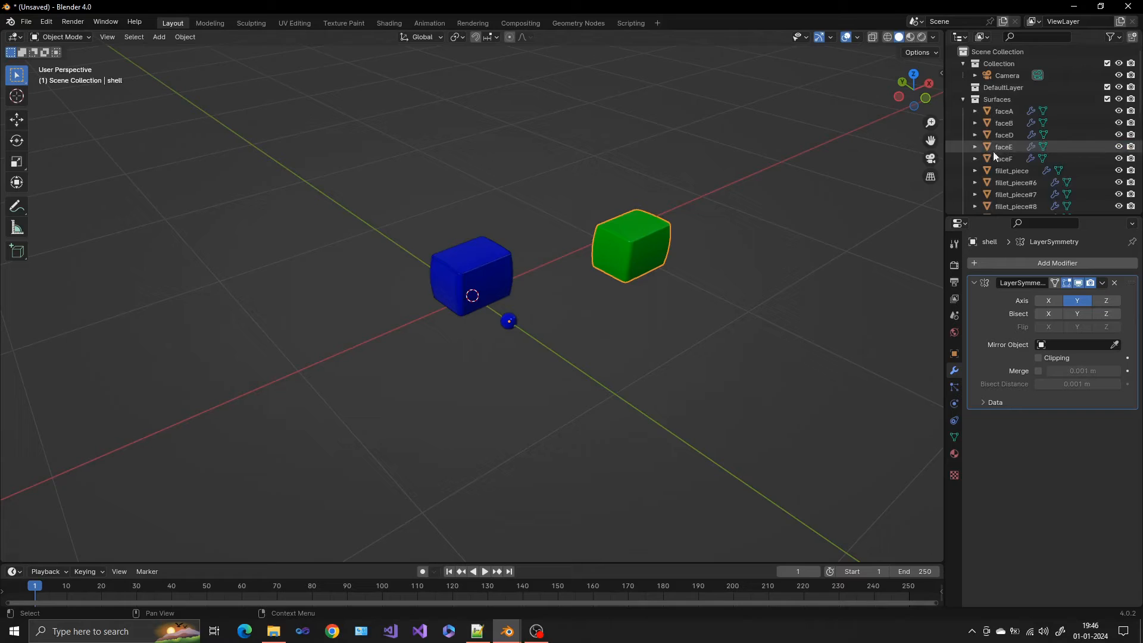
Select the small blue sphere and inspect its subdivision cube cage in Edit Mode, then return to Object Mode.
{"action": "left_click", "coordinate": [1004, 110]}
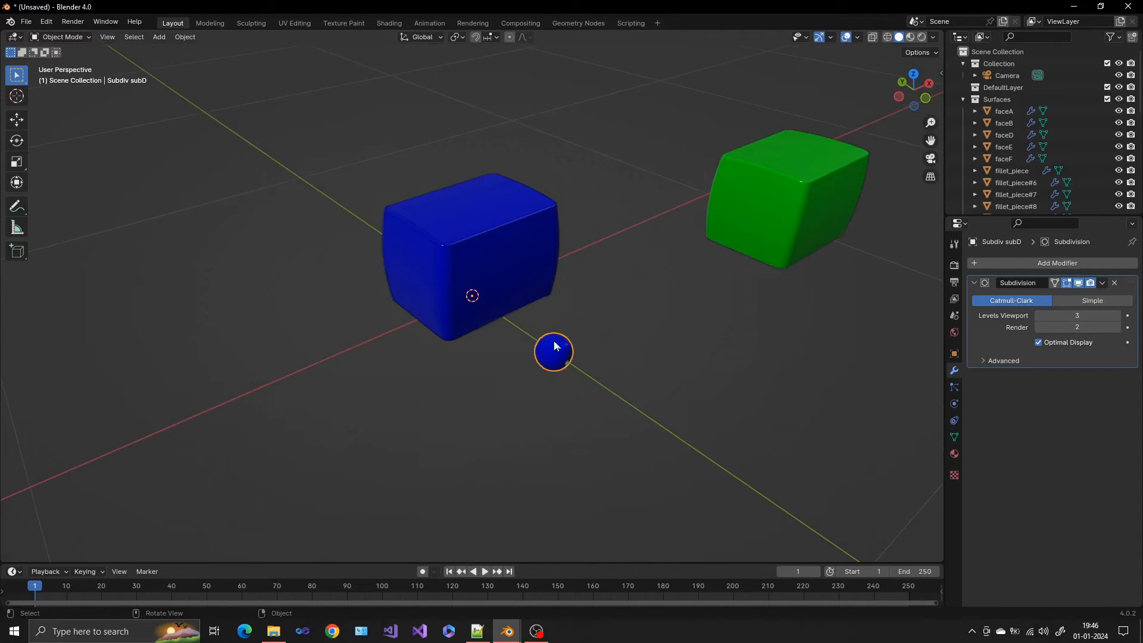
{"action": "key", "text": "Tab"}
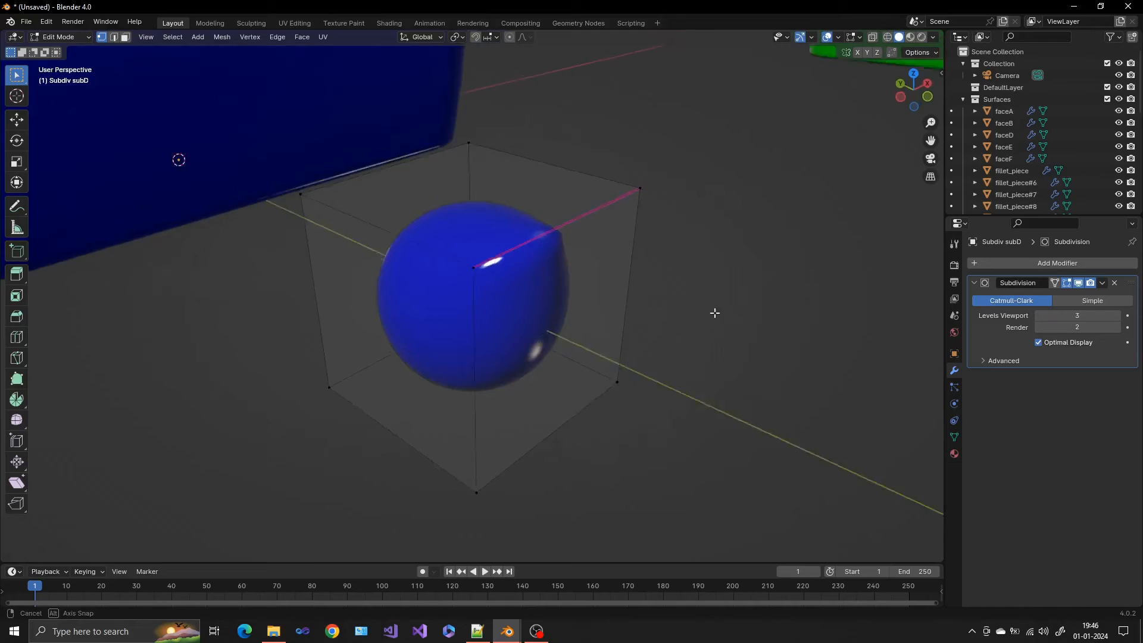
{"action": "key", "text": "Tab"}
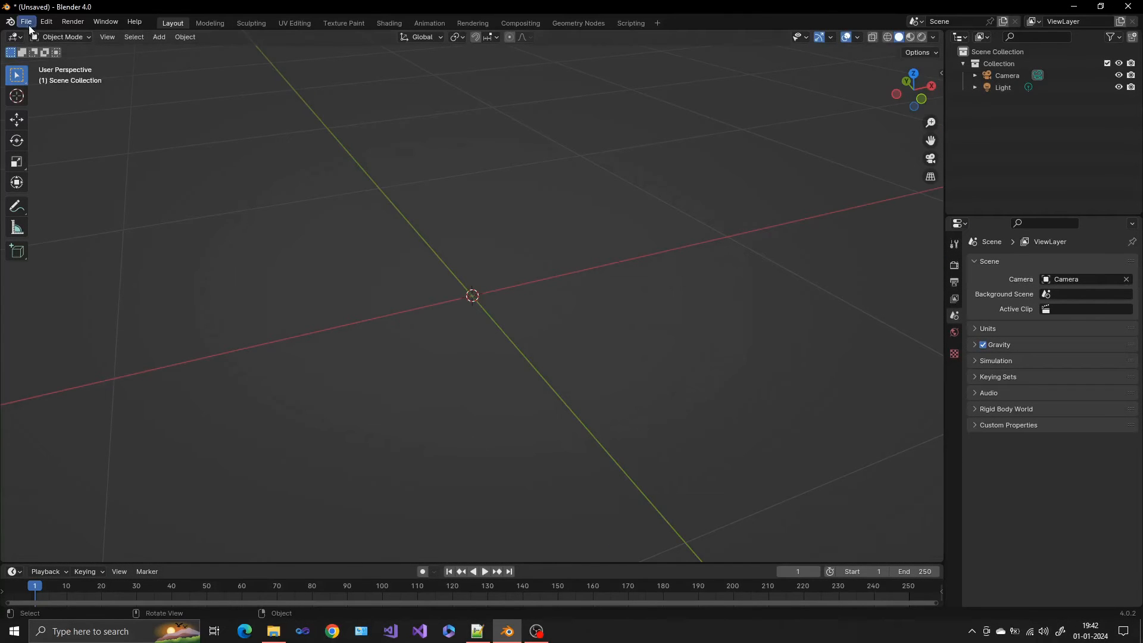
Re-import export_blender.wire with Meshes and Curves ticked and Subdivs unticked.
{"action": "left_click", "coordinate": [26, 22]}
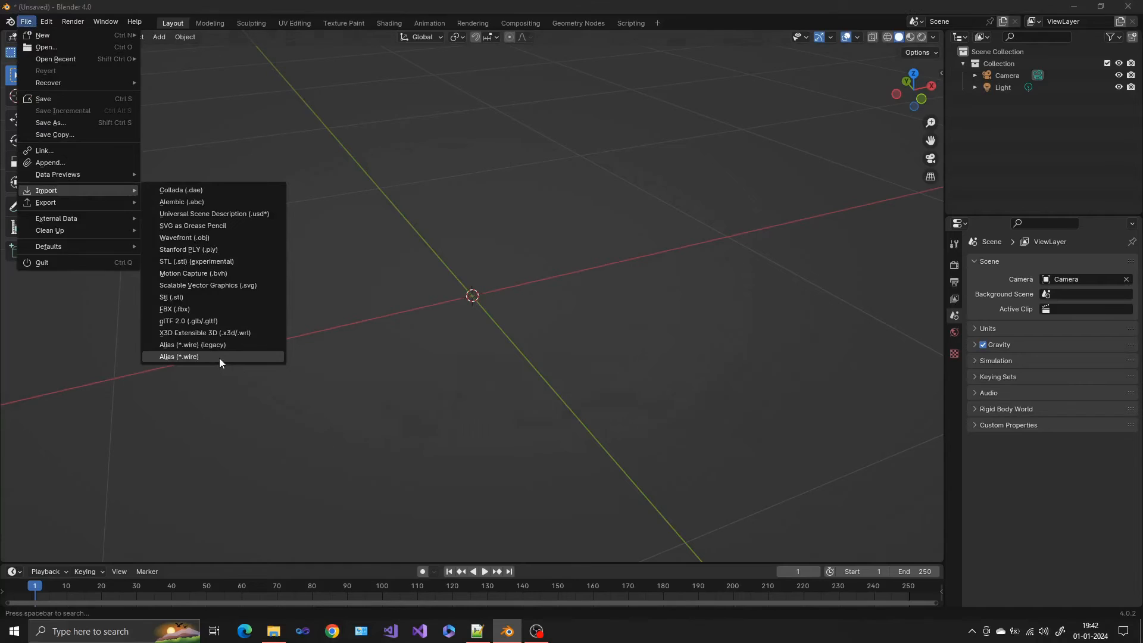
{"action": "left_click", "coordinate": [179, 356]}
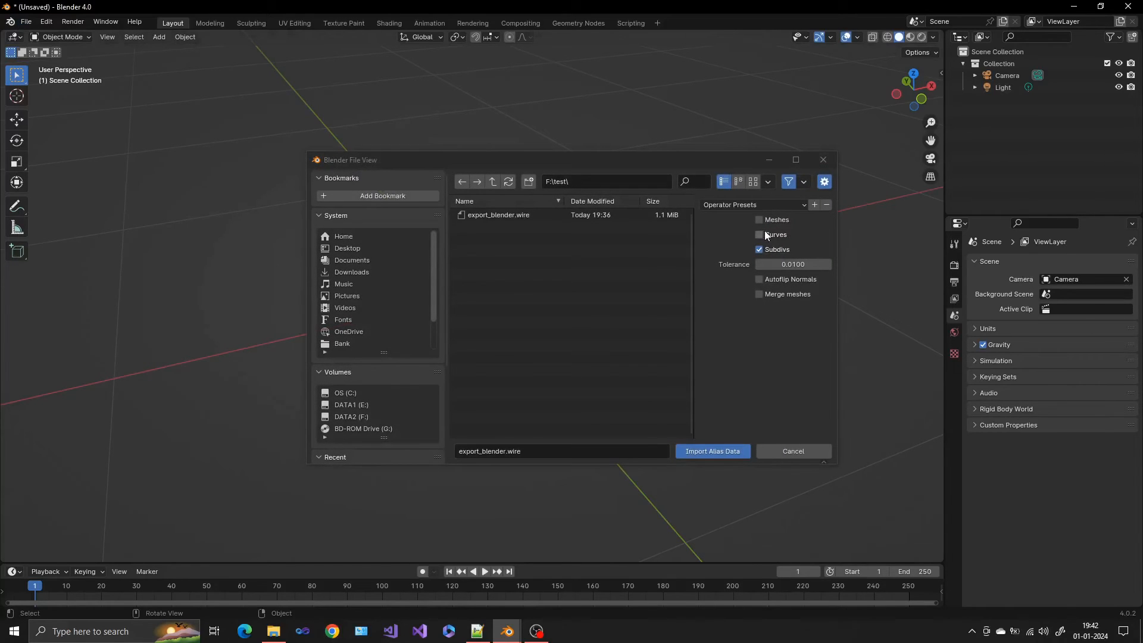
{"action": "left_click", "coordinate": [758, 234]}
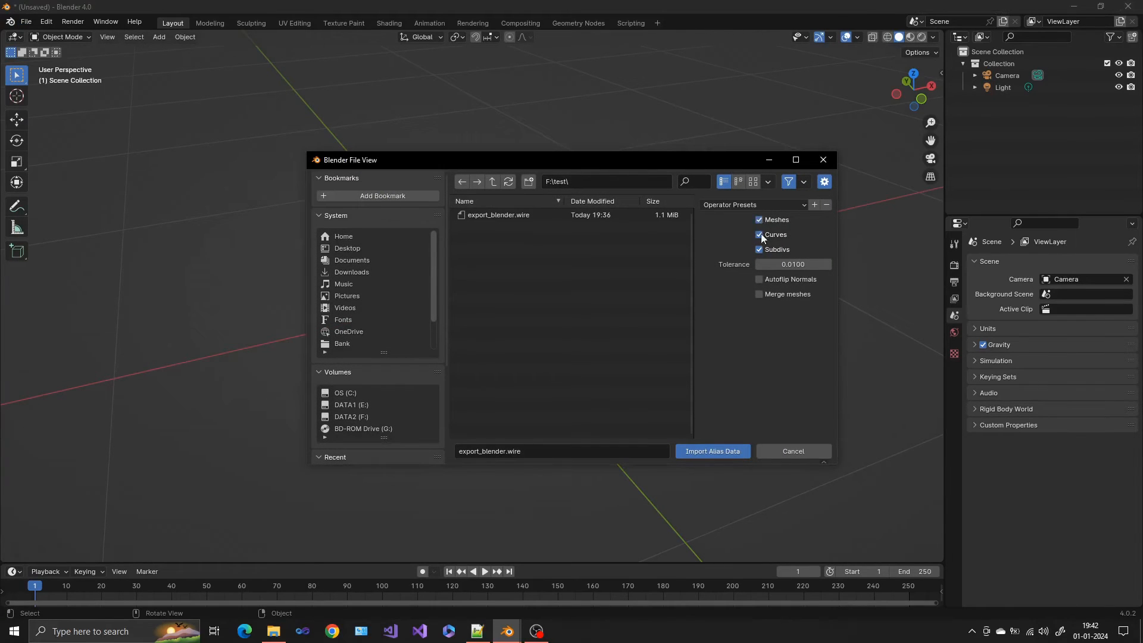
{"action": "left_click", "coordinate": [760, 249]}
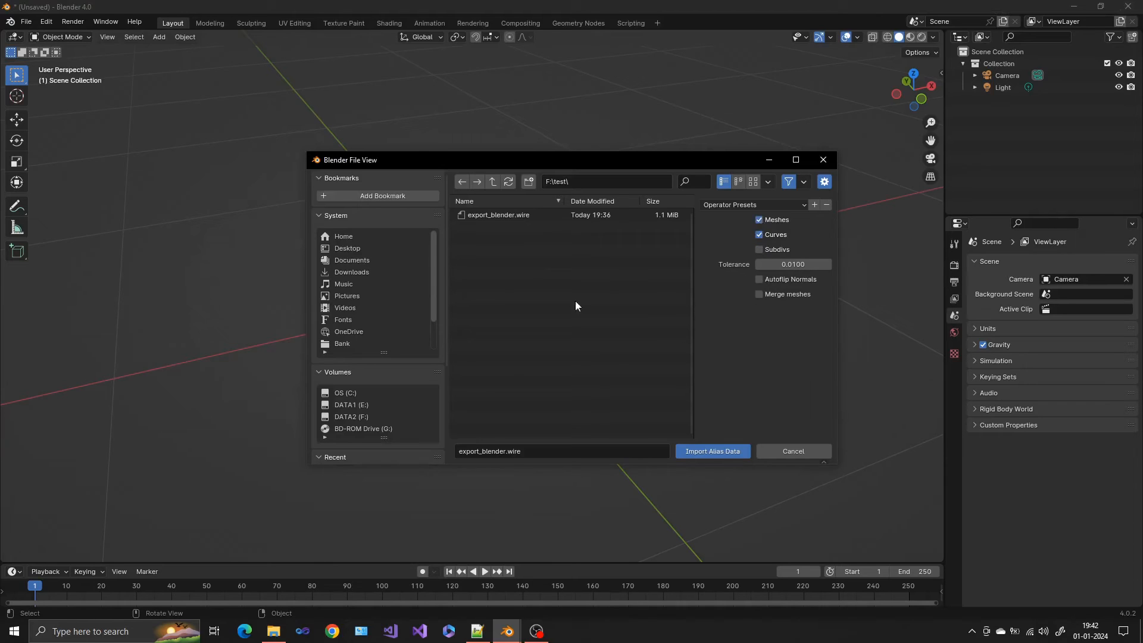
{"action": "left_click", "coordinate": [712, 451]}
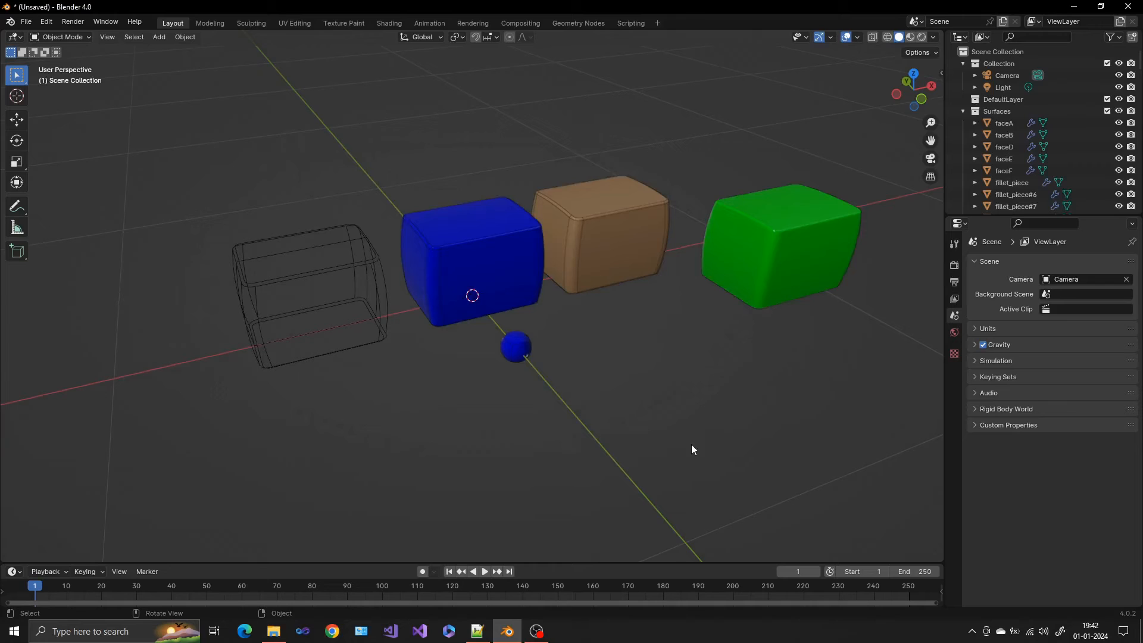
{"action": "mouse_move", "coordinate": [163, 89]}
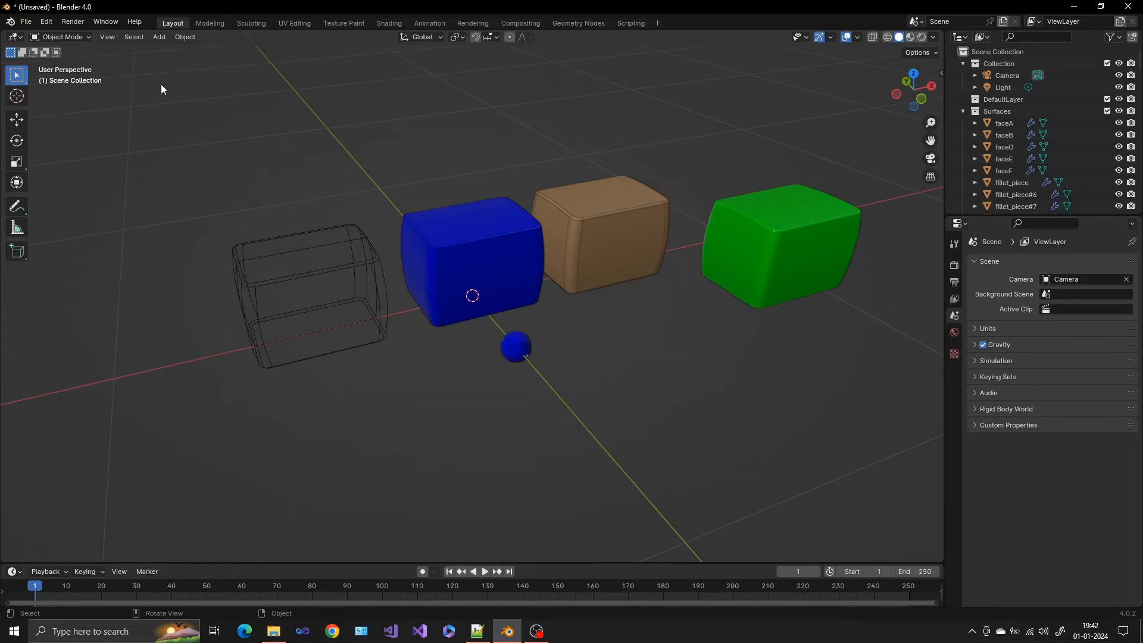
{"action": "left_click", "coordinate": [105, 22]}
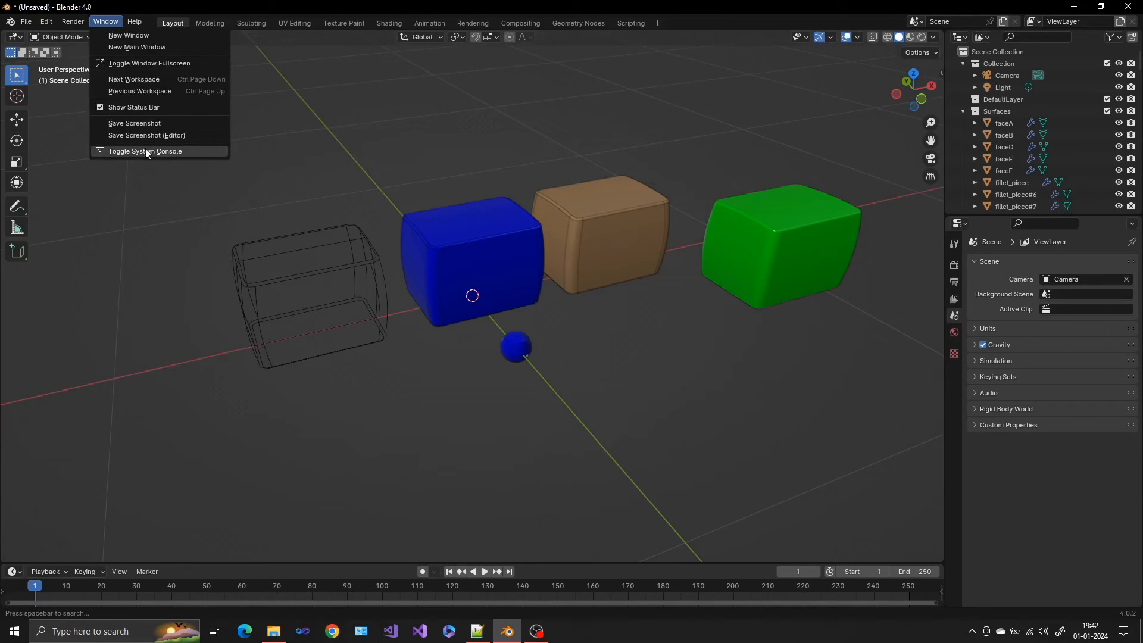
{"action": "left_click", "coordinate": [145, 151]}
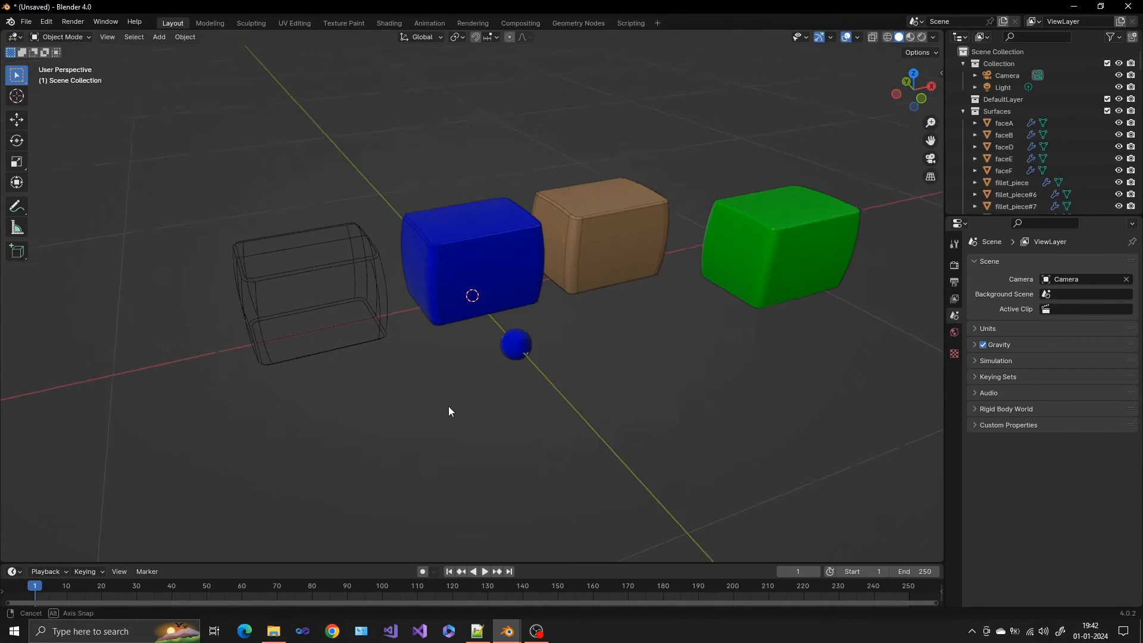
{"action": "left_click_drag", "start_coordinate": [449, 412], "coordinate": [589, 426]}
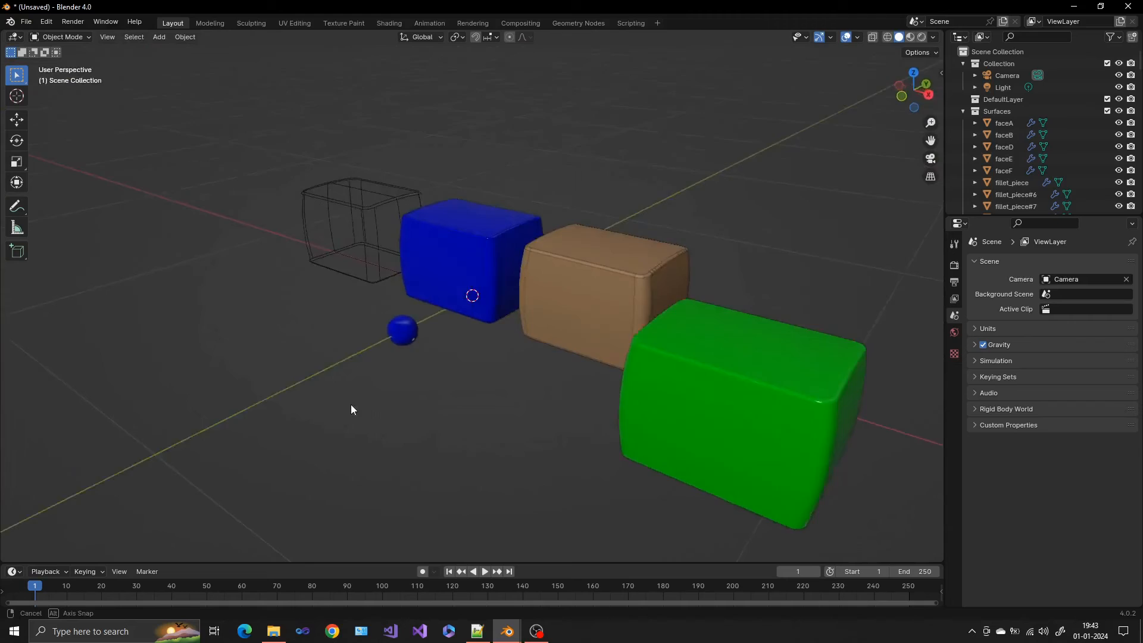
{"action": "left_click_drag", "start_coordinate": [351, 409], "coordinate": [582, 329]}
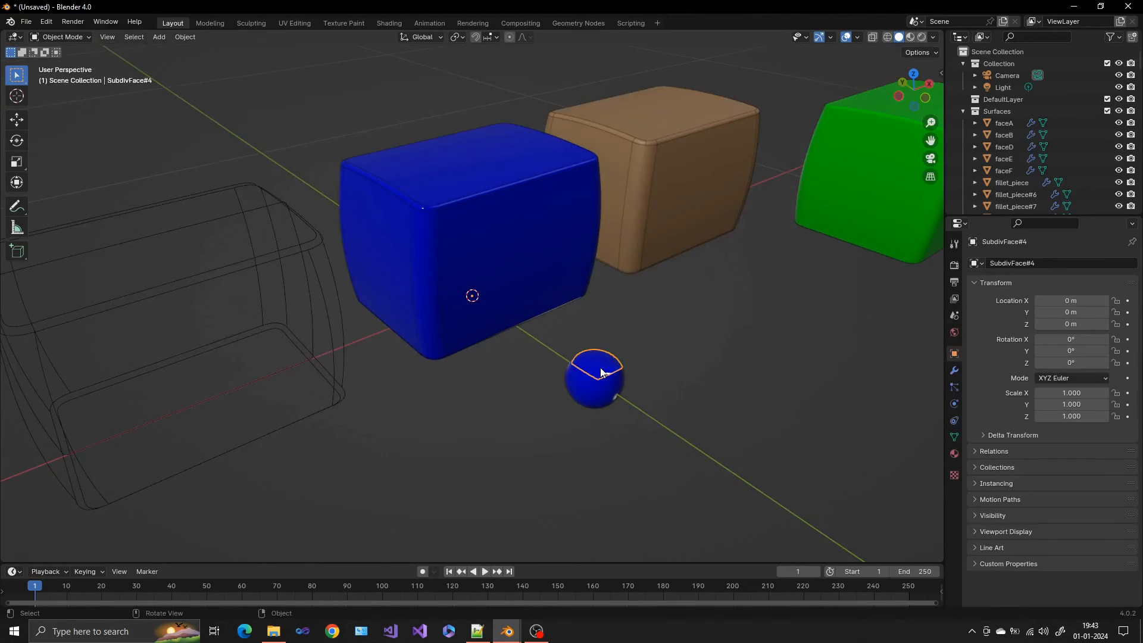
{"action": "key", "text": "Tab"}
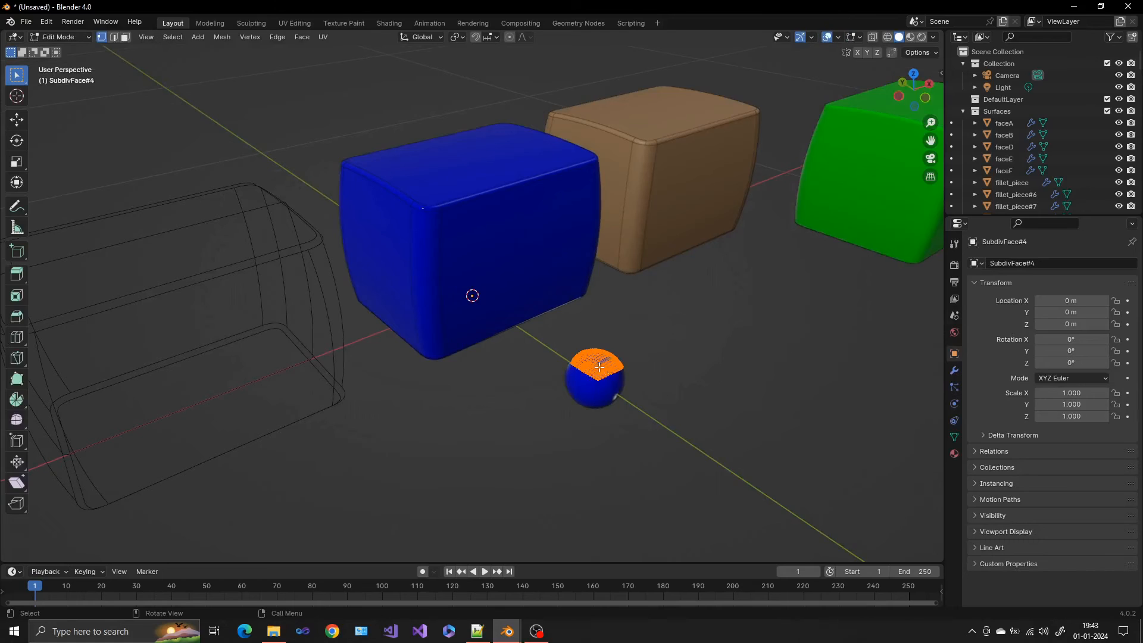
{"action": "key", "text": "Tab"}
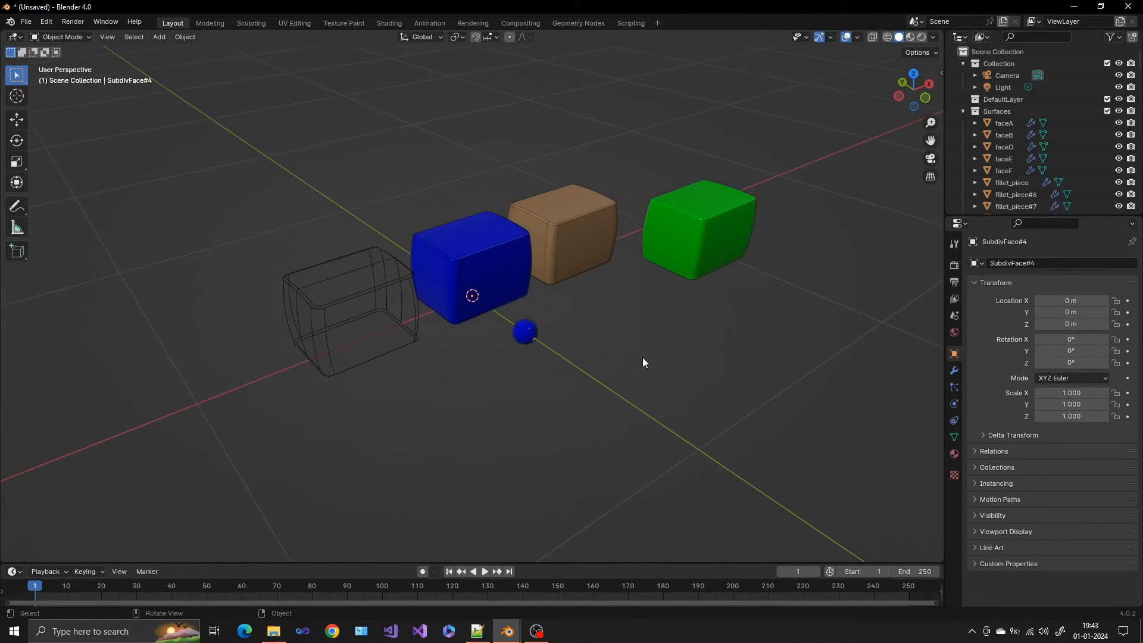
{"action": "mouse_move", "coordinate": [571, 356]}
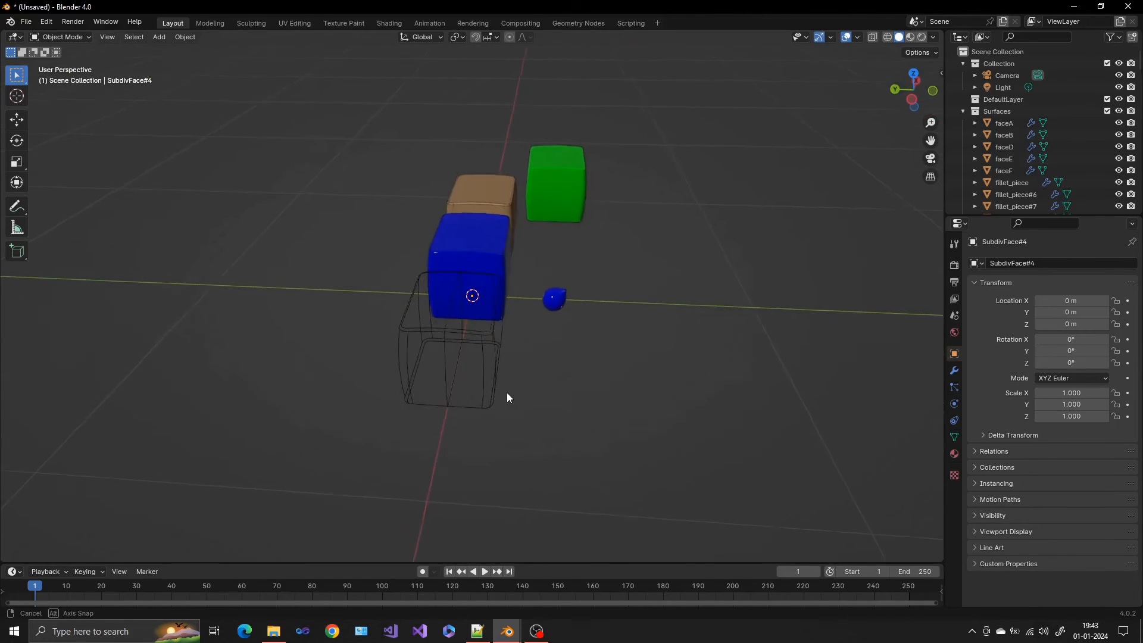
{"action": "left_click_drag", "start_coordinate": [508, 397], "coordinate": [521, 250]}
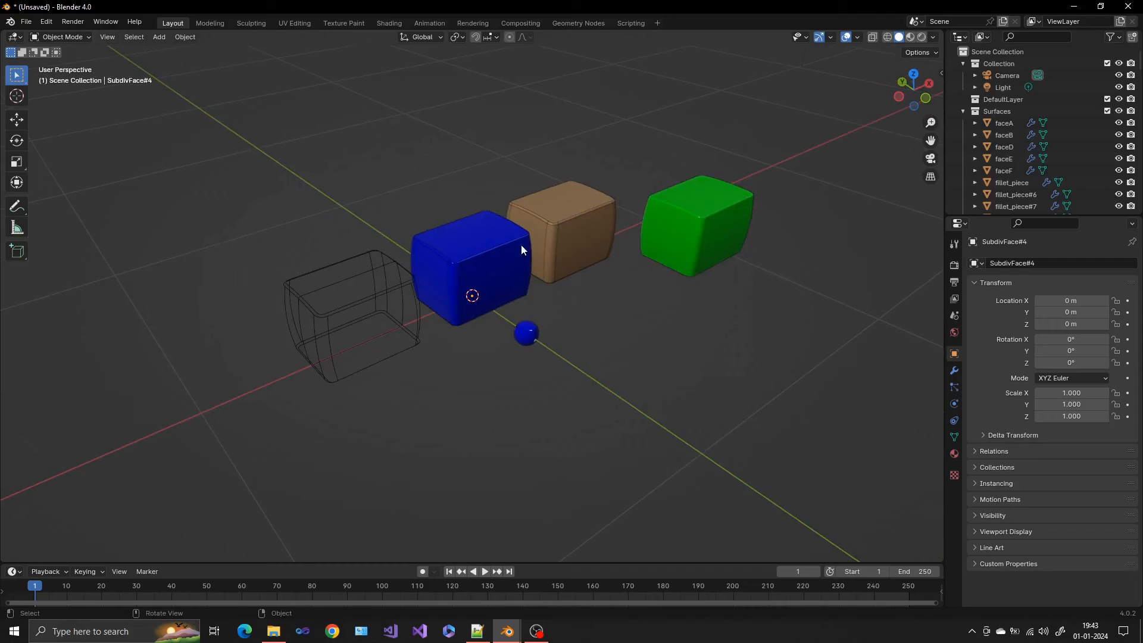
{"action": "left_click", "coordinate": [466, 258]}
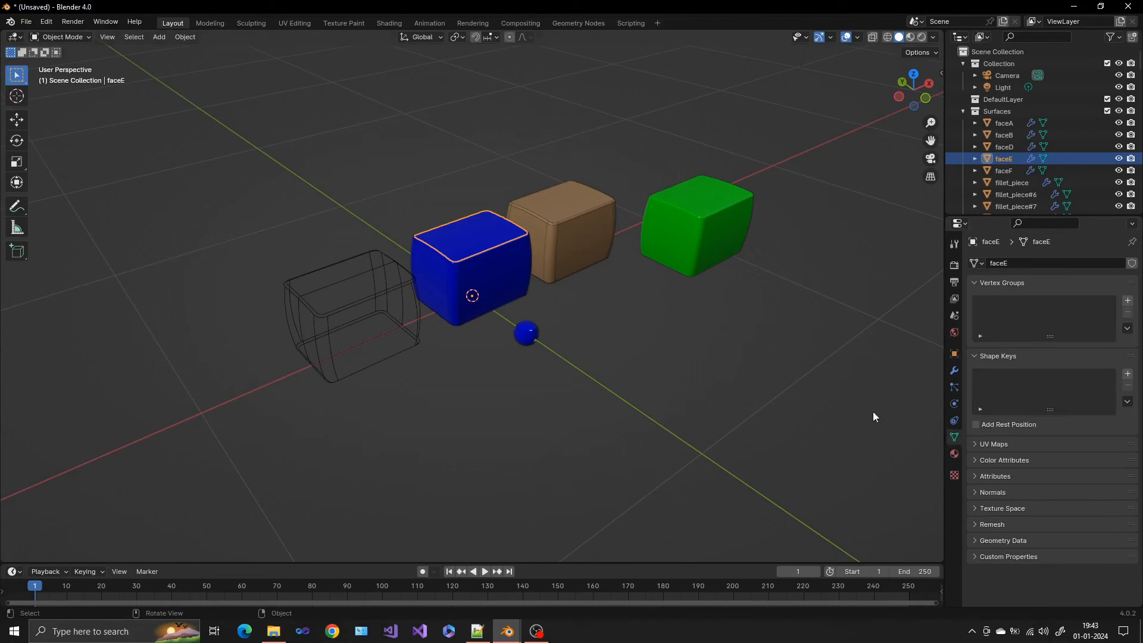
Show the blue cube part's LayerSymmetry modifier, then select parts of the tan and green cubes.
{"action": "left_click", "coordinate": [953, 370]}
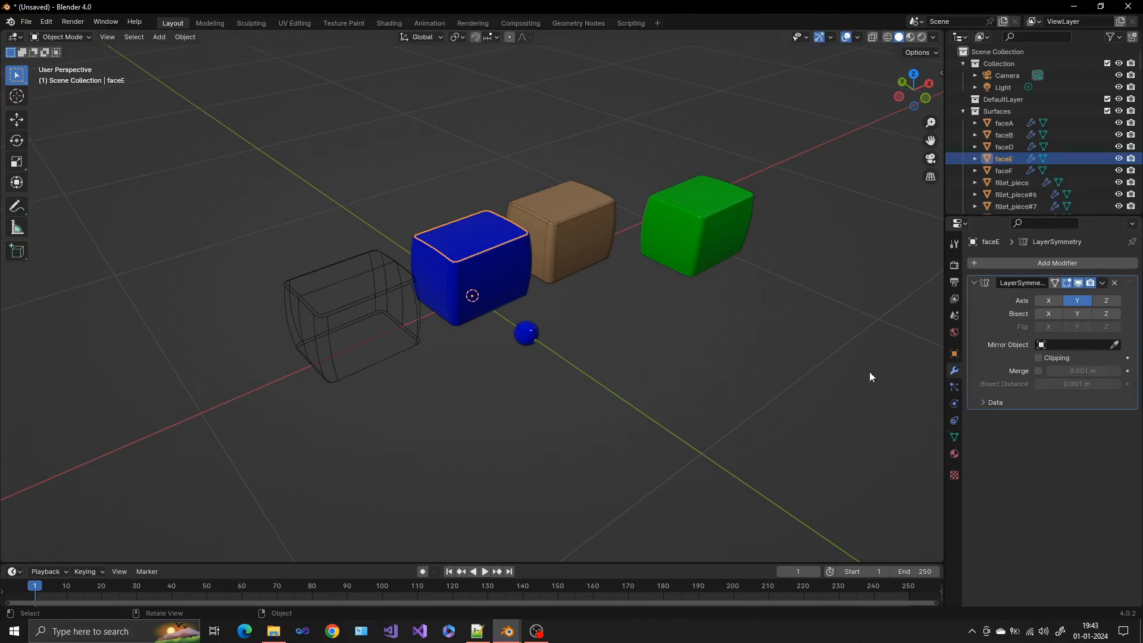
{"action": "left_click", "coordinate": [577, 210]}
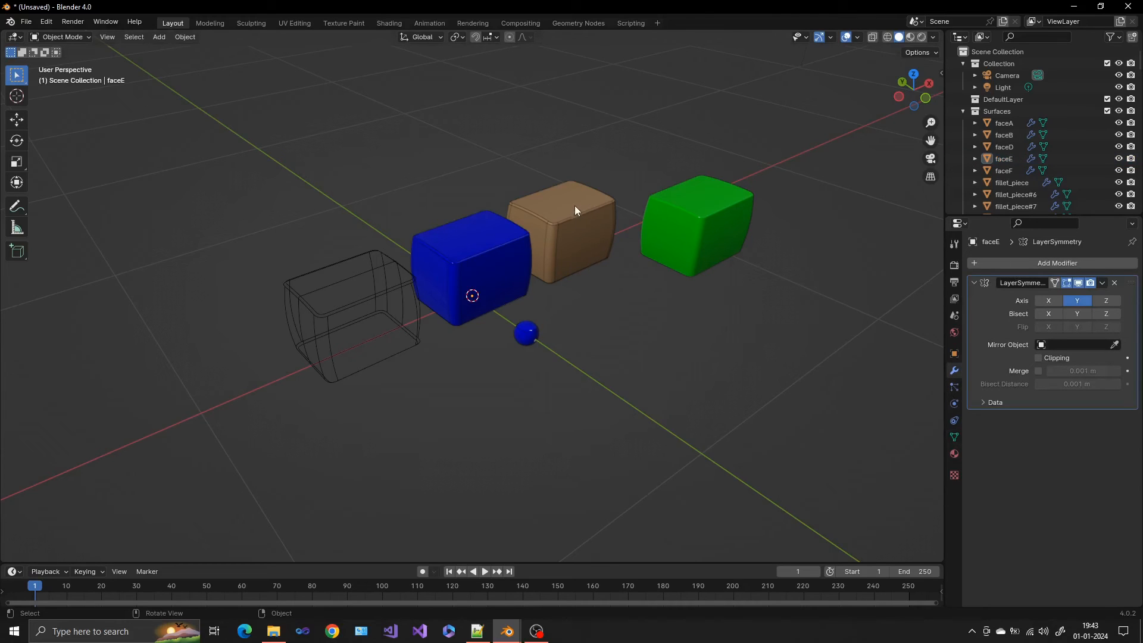
{"action": "left_click", "coordinate": [579, 212]}
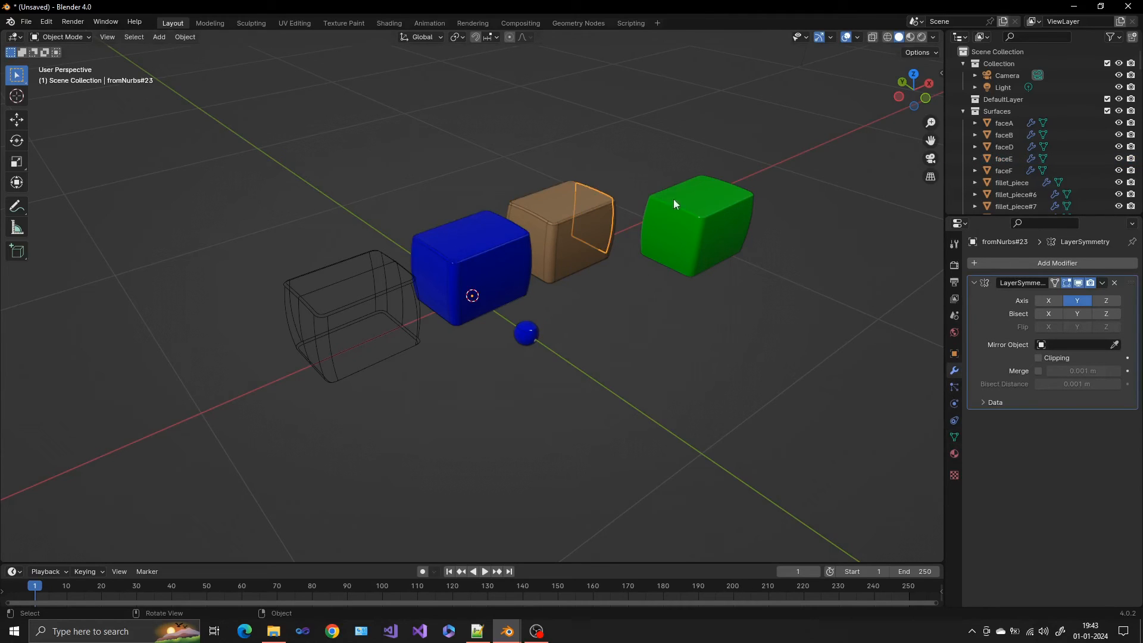
{"action": "left_click", "coordinate": [662, 344]}
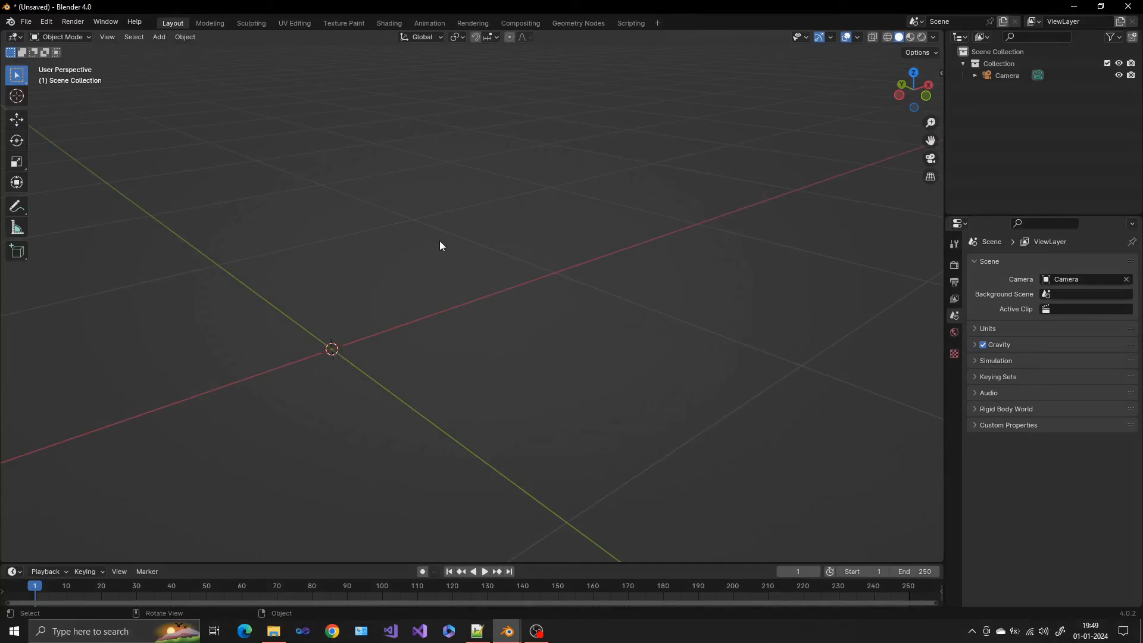
Set up an Alias import of export_blender.wire with Meshes, Curves, Subdivs and Merge meshes enabled.
{"action": "left_click", "coordinate": [26, 22]}
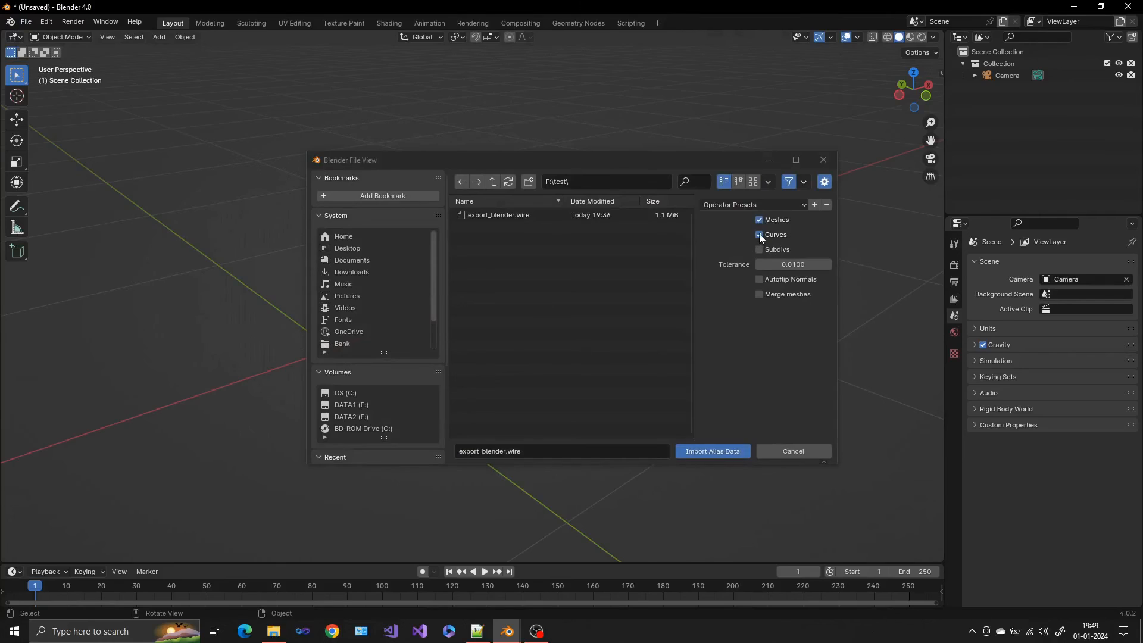
{"action": "mouse_move", "coordinate": [760, 235]}
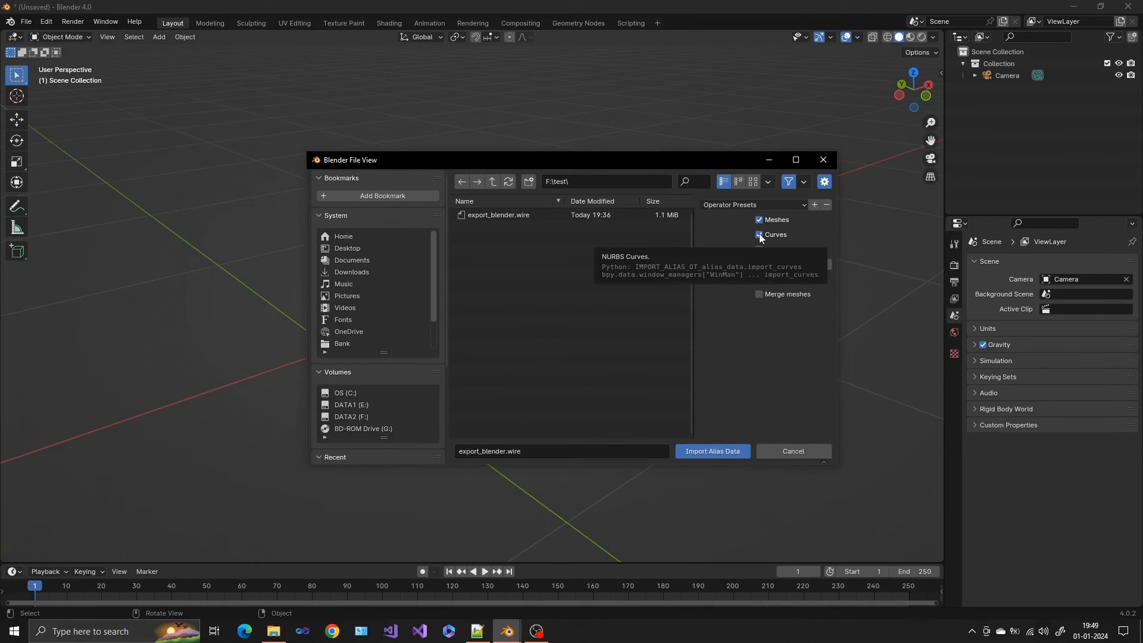
{"action": "left_click", "coordinate": [759, 235]}
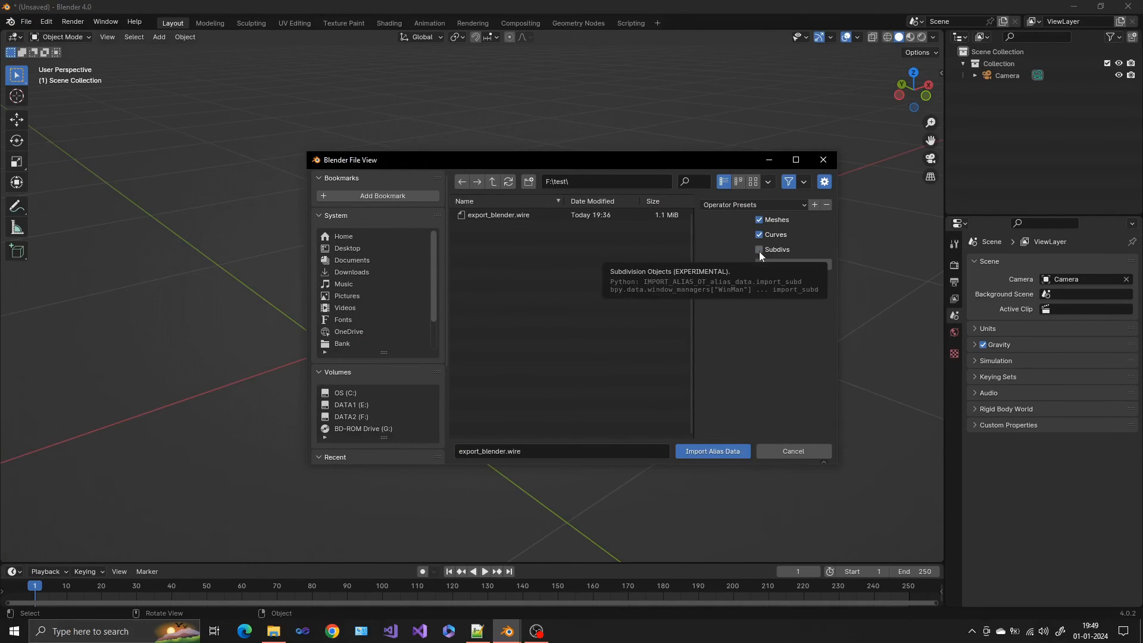
{"action": "left_click", "coordinate": [759, 249]}
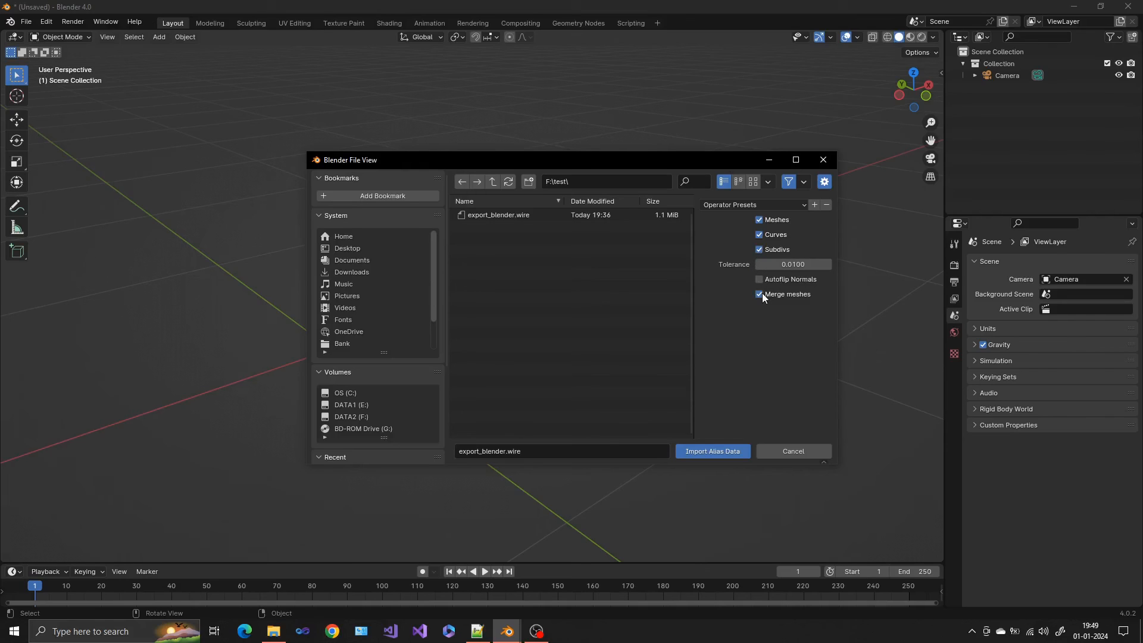
{"action": "left_click", "coordinate": [713, 451]}
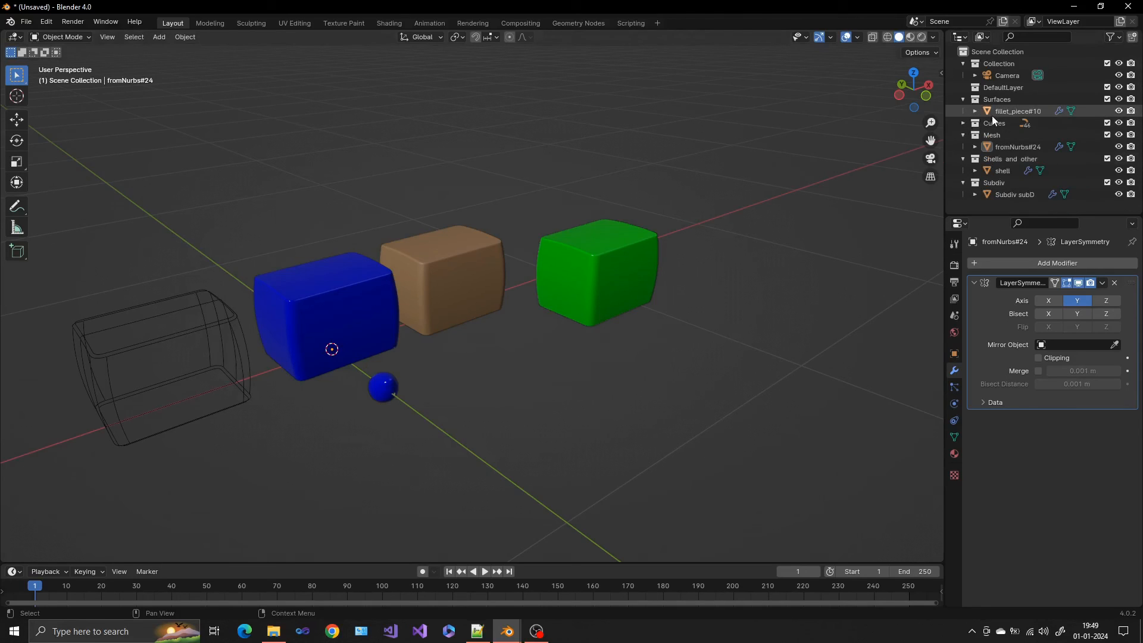
Inspect the merged fillet_piece#10 and shell meshes in the Outliner and viewport.
{"action": "left_click", "coordinate": [1018, 111]}
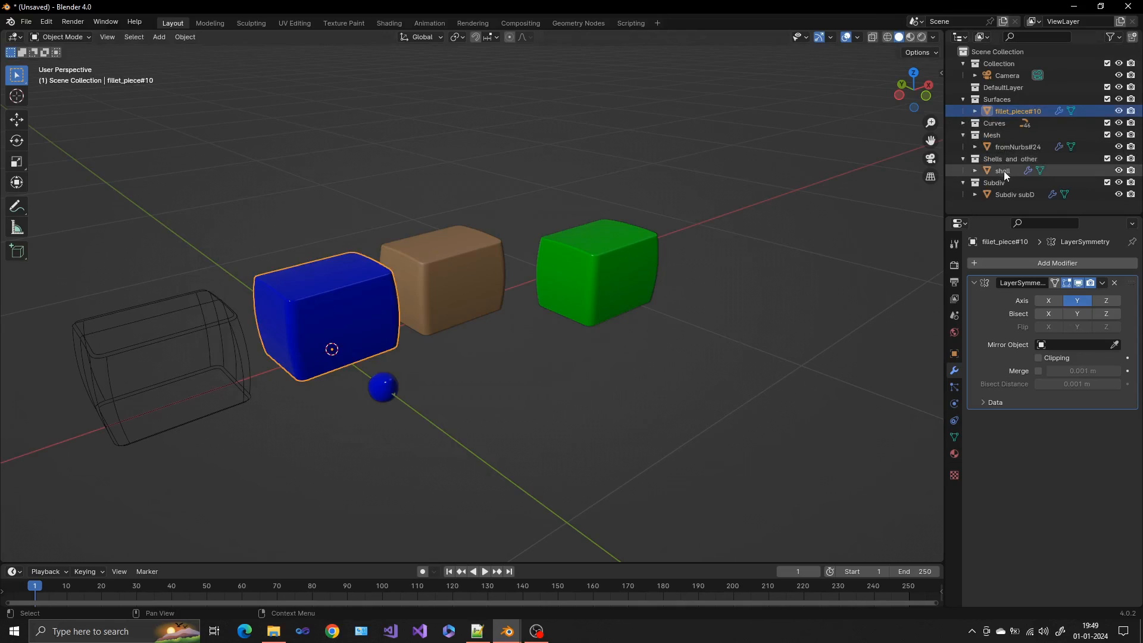
{"action": "left_click", "coordinate": [1002, 171]}
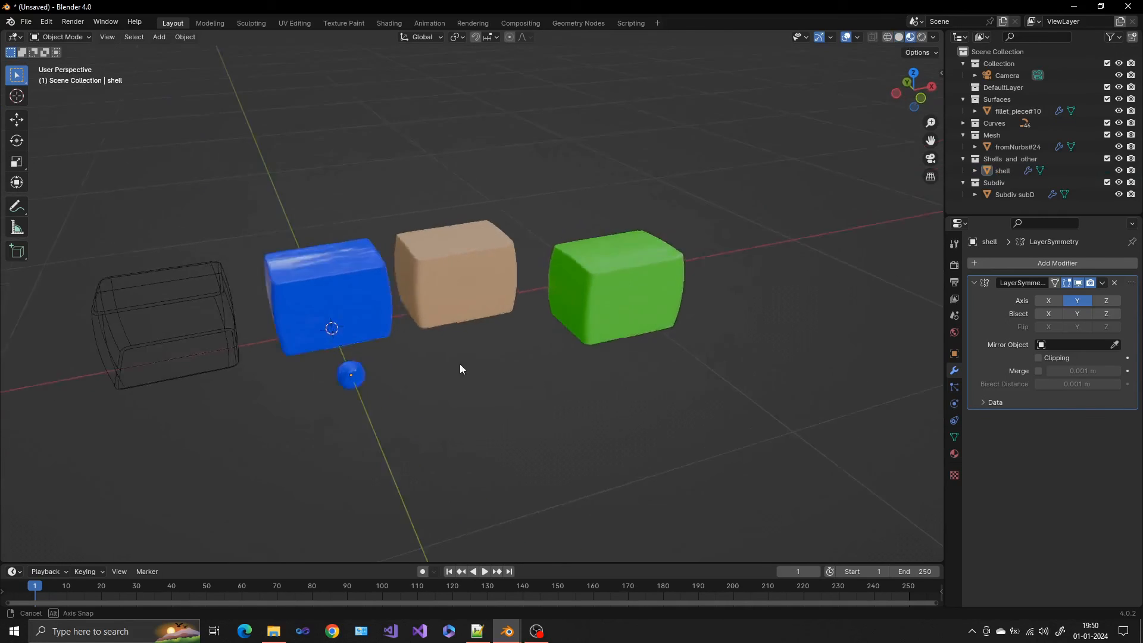
{"action": "left_click_drag", "start_coordinate": [459, 369], "coordinate": [237, 360]}
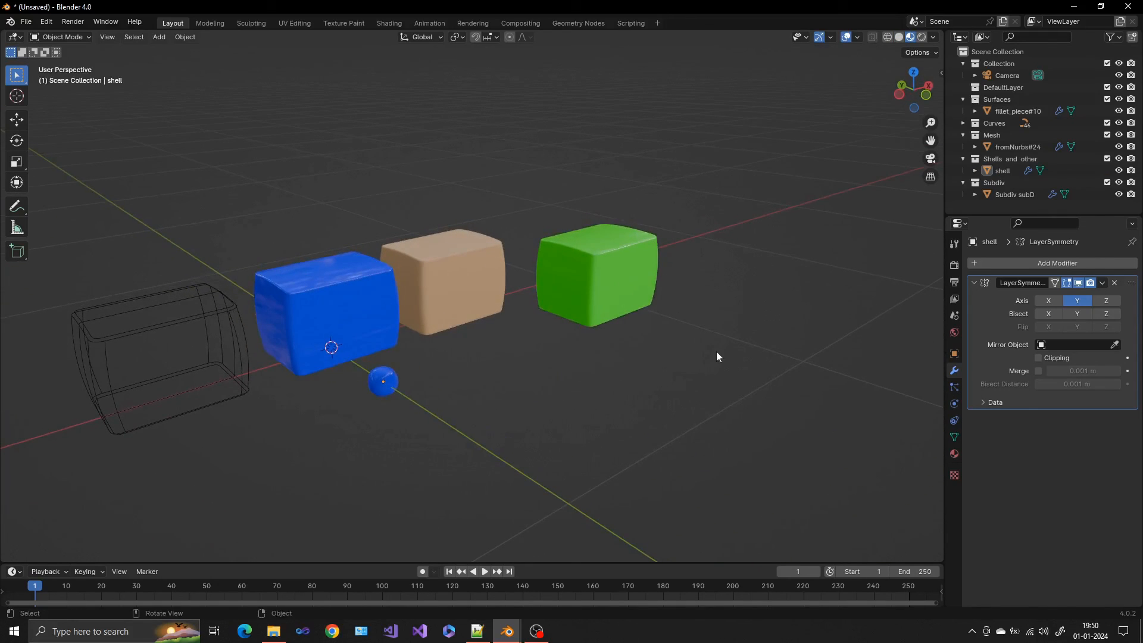
{"action": "mouse_move", "coordinate": [693, 376]}
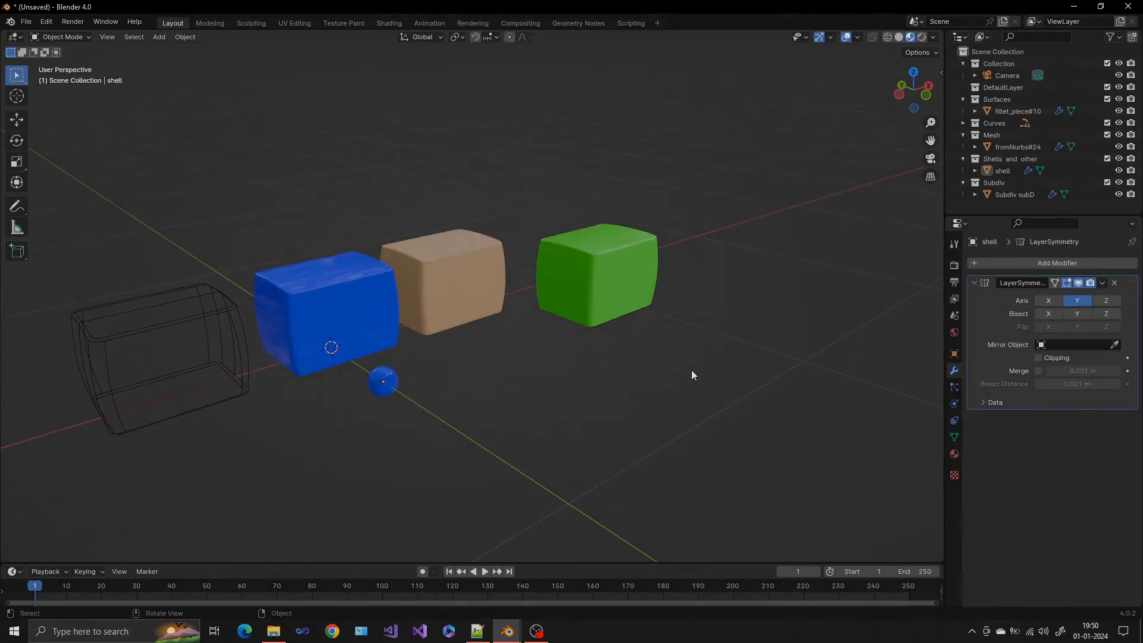